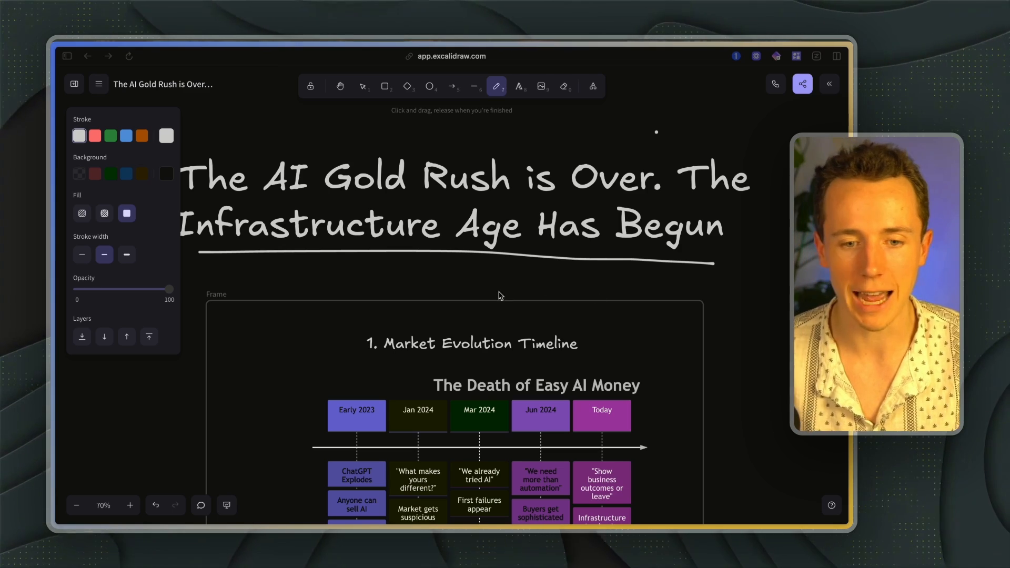
Underline the 2023: THE GOLD RUSH heading and add an arrow at Competition floods market.
scroll(down, 3)
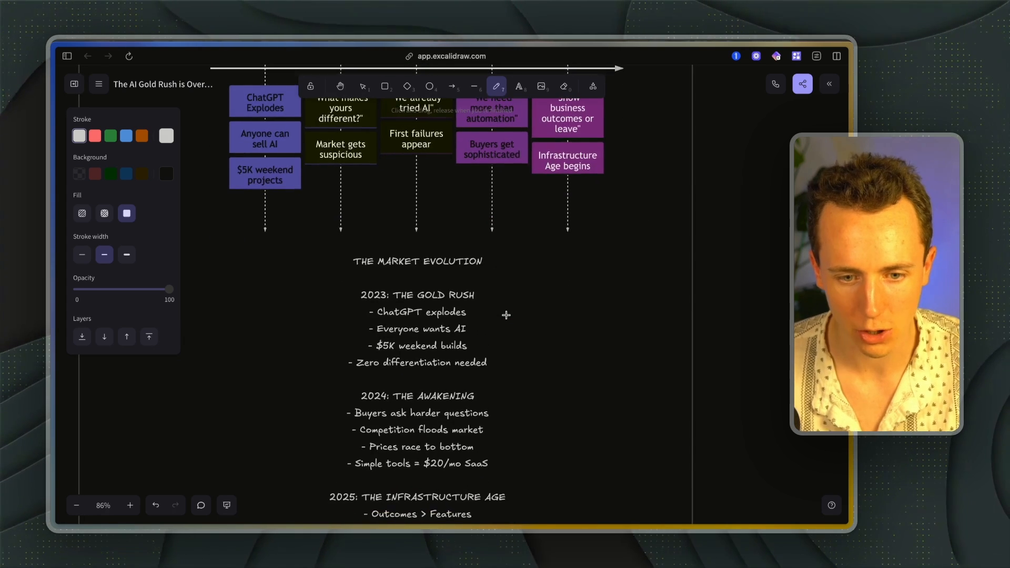
drag(367, 304, 470, 304)
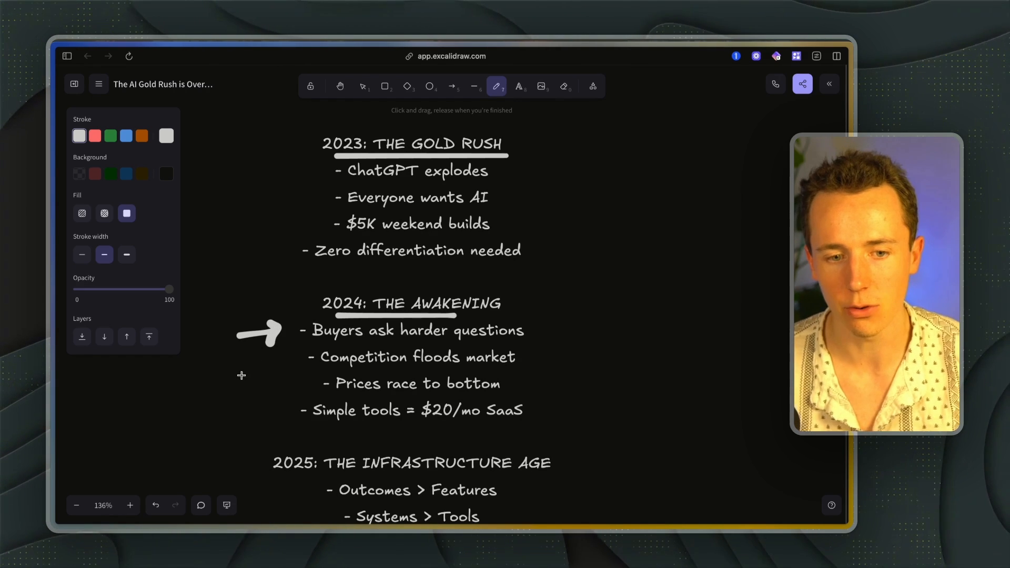
mouse_move(230, 372)
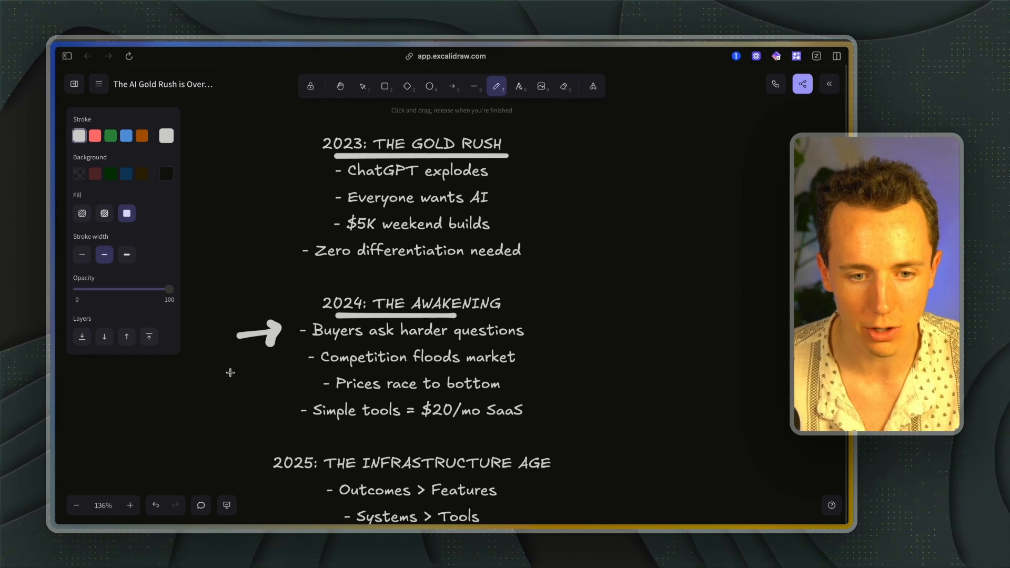
drag(228, 372, 303, 357)
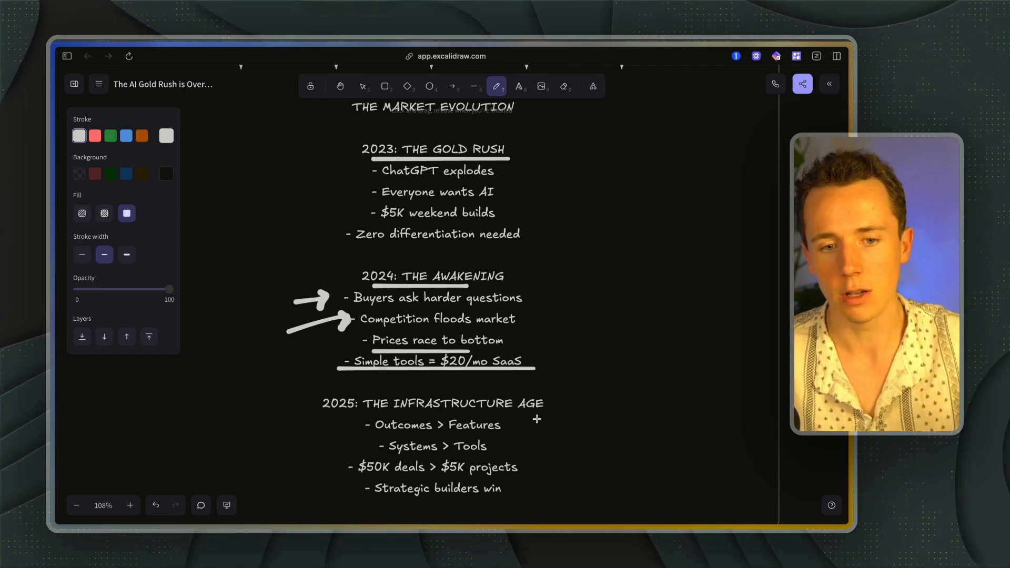
Add an arrow at the $50K deals line and underline $5K projects and the line below.
scroll(down, 3)
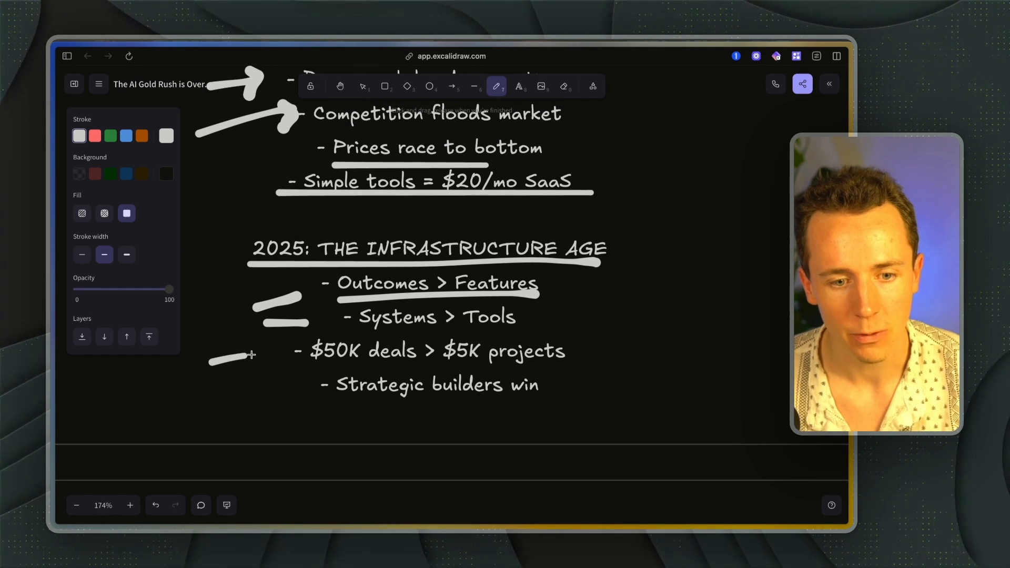
drag(210, 357, 290, 351)
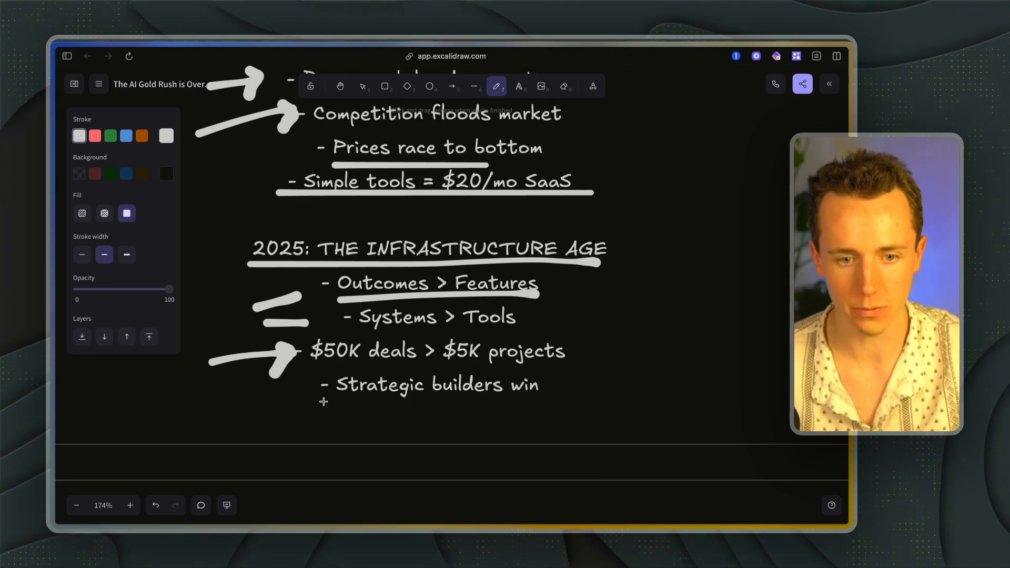
drag(441, 365, 544, 366)
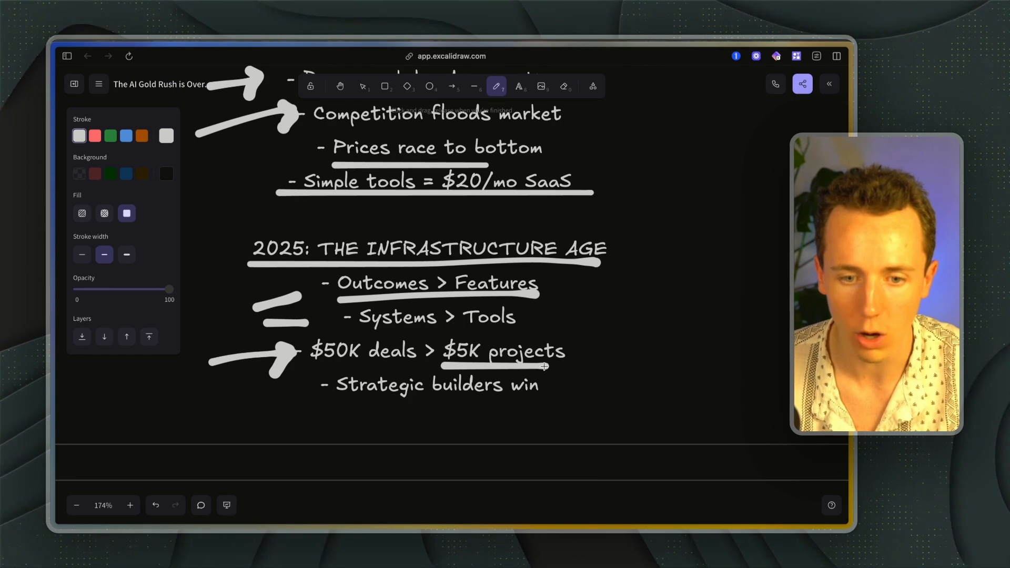
drag(315, 403, 606, 403)
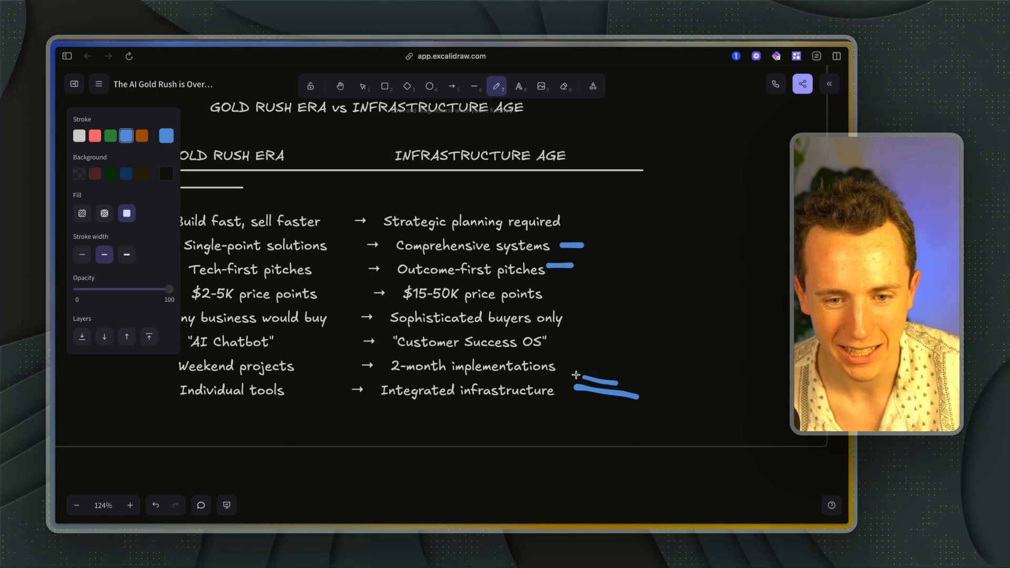
mouse_move(629, 363)
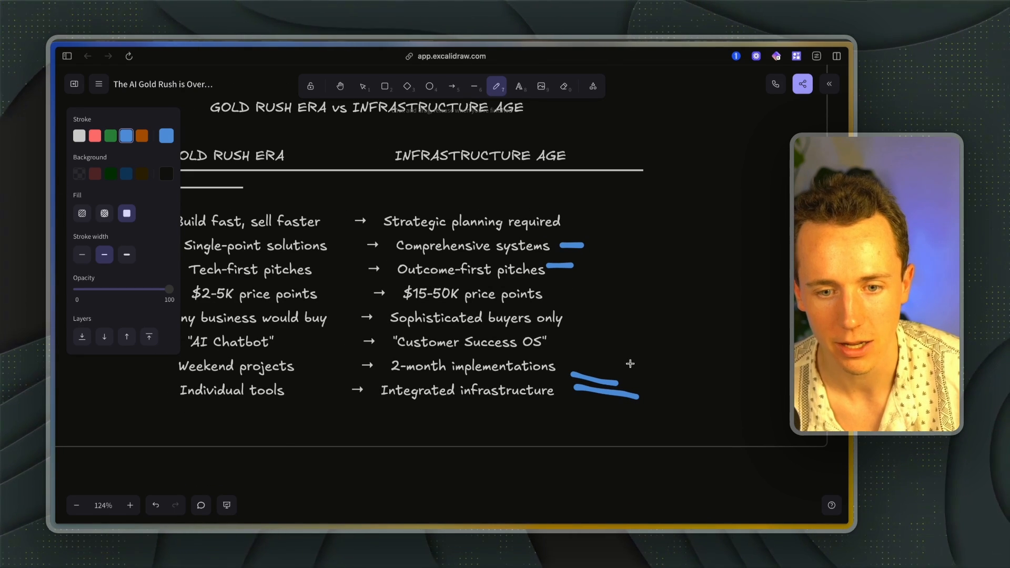
Draw a blue freehand stroke beside an Infrastructure Age entry in the comparison.
drag(560, 334, 638, 357)
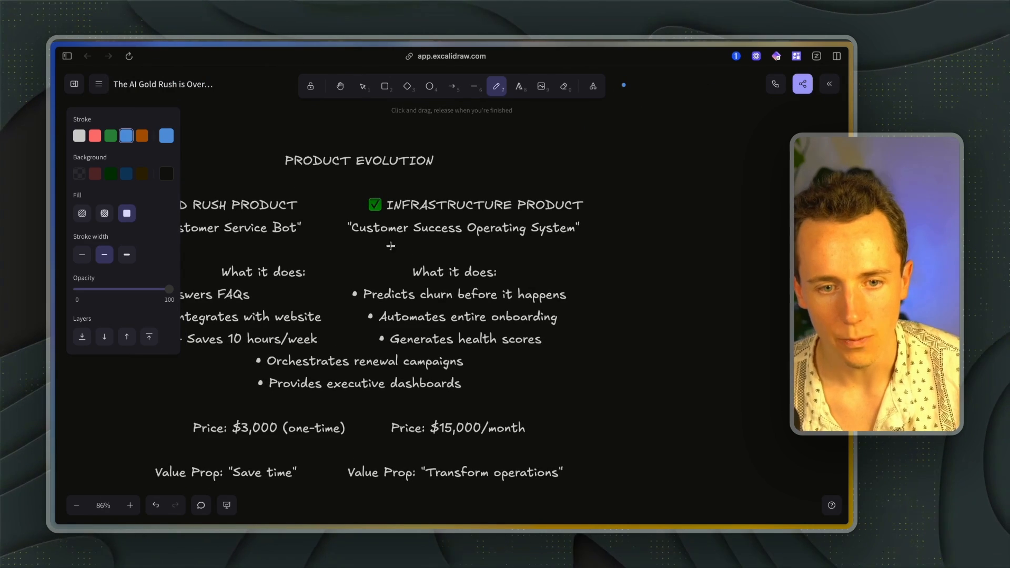
Draw a freehand stroke across the Product Evolution section.
drag(355, 246, 578, 251)
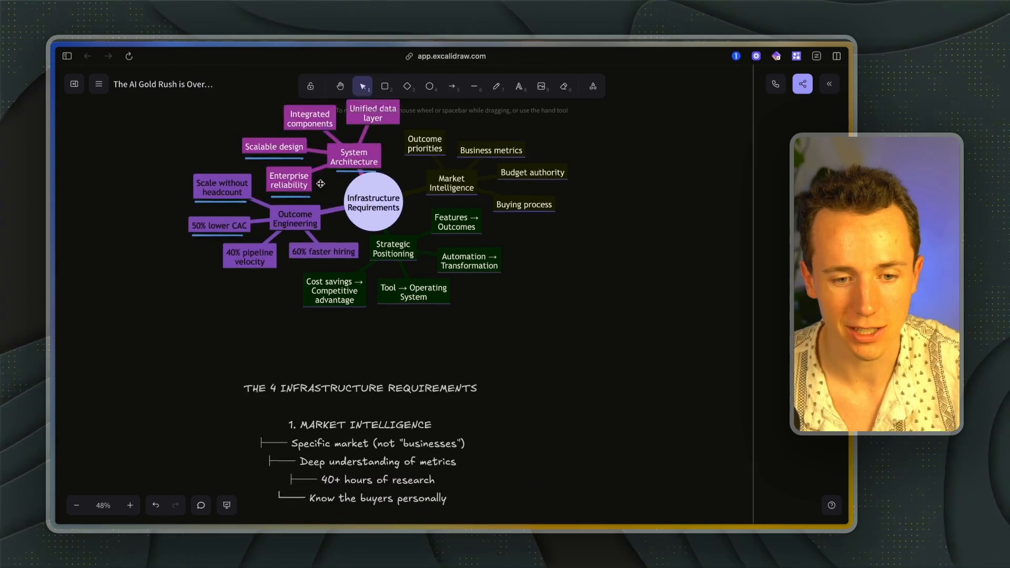
Switch back to the freehand drawing tool after marking the mind-map nodes.
click(496, 86)
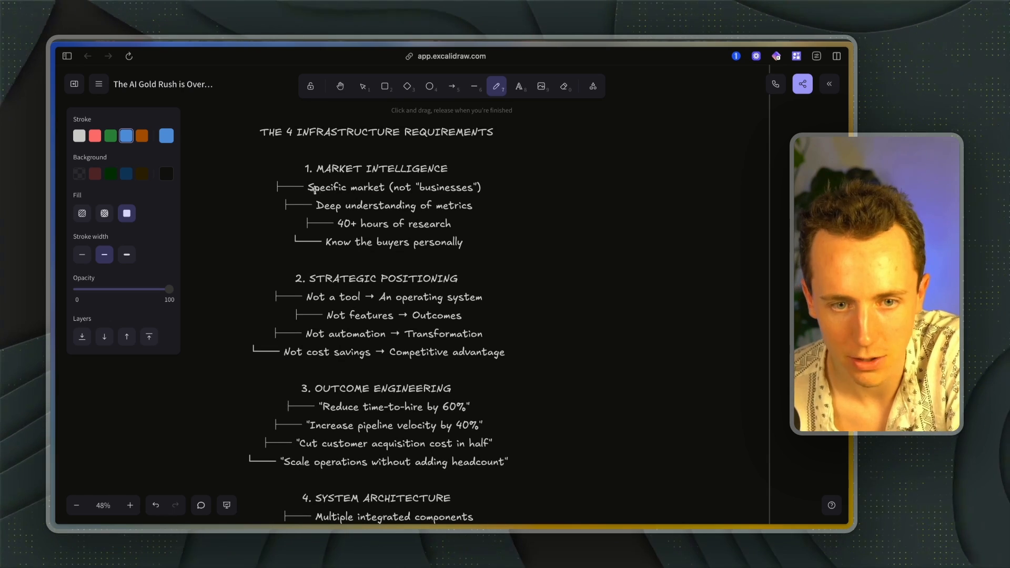
mouse_move(342, 230)
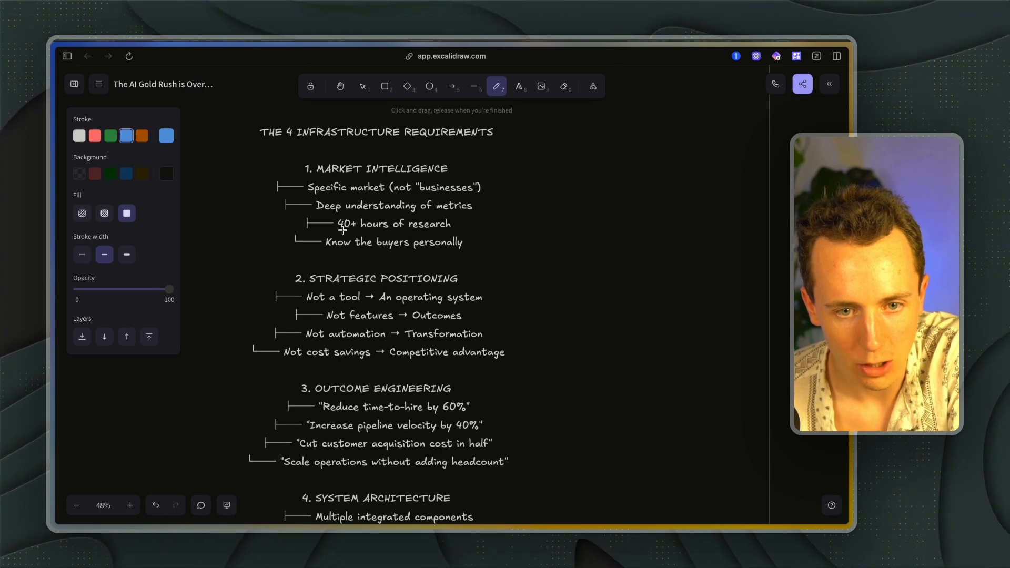
Underline 40+ hours of research and An operating system, and add an arrow pointing at Outcomes.
drag(339, 230, 451, 231)
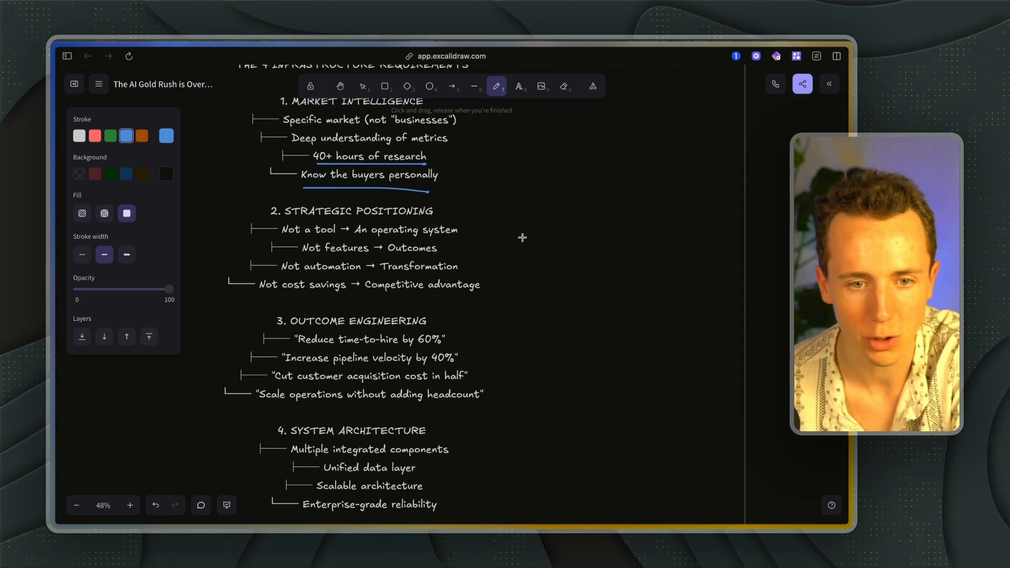
drag(358, 237, 458, 237)
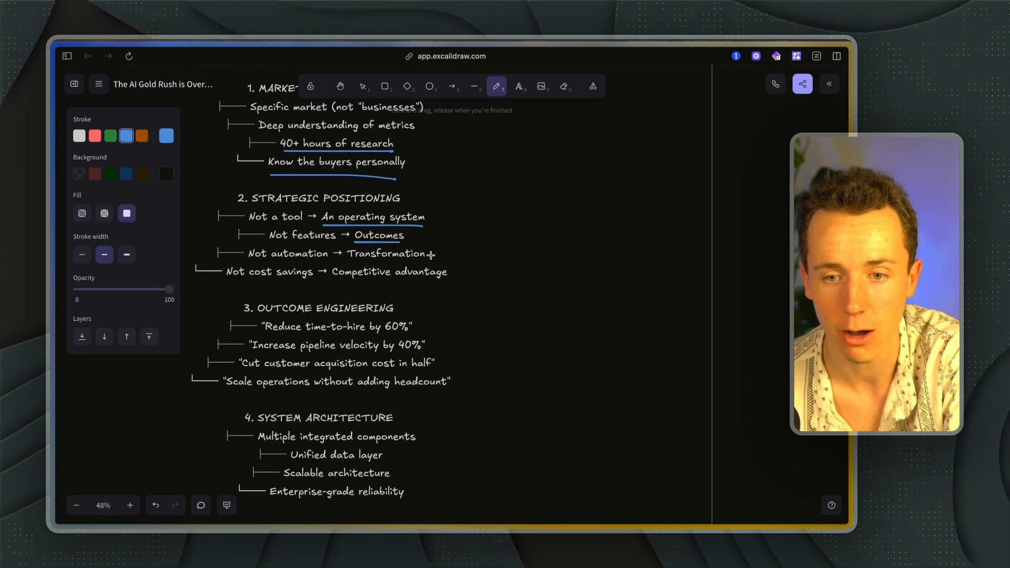
drag(412, 242, 480, 242)
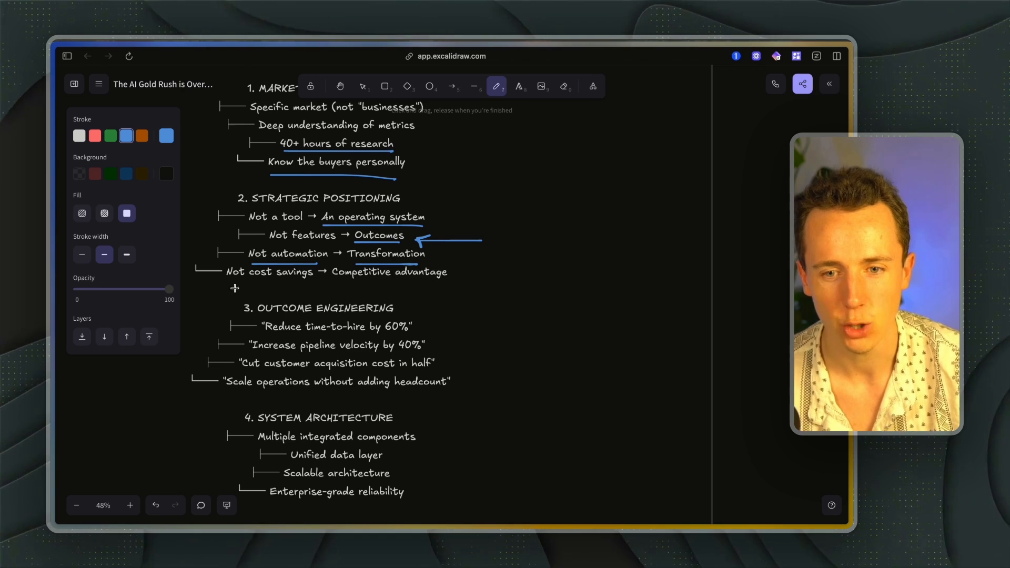
scroll(down, 3)
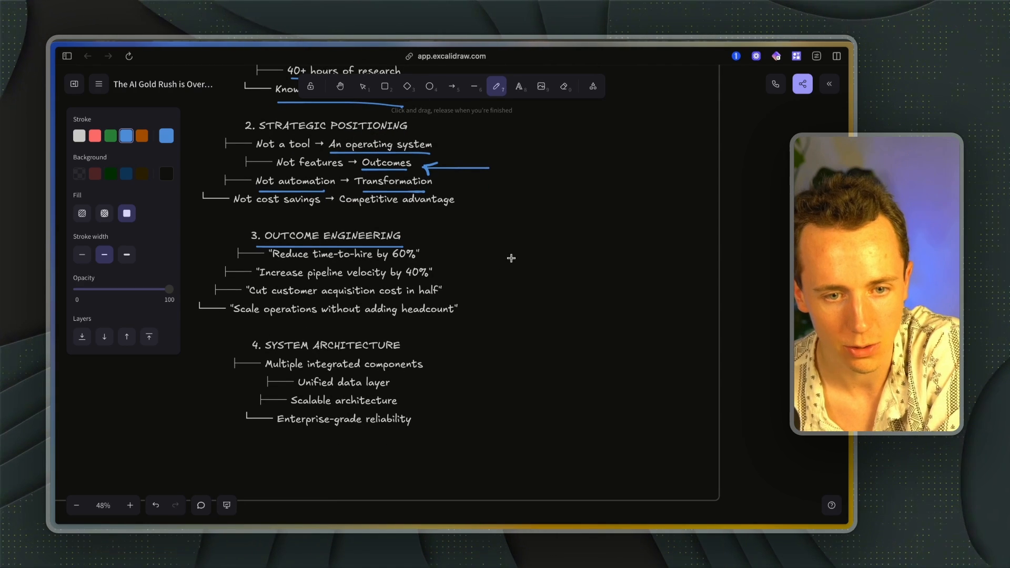
drag(513, 255, 444, 258)
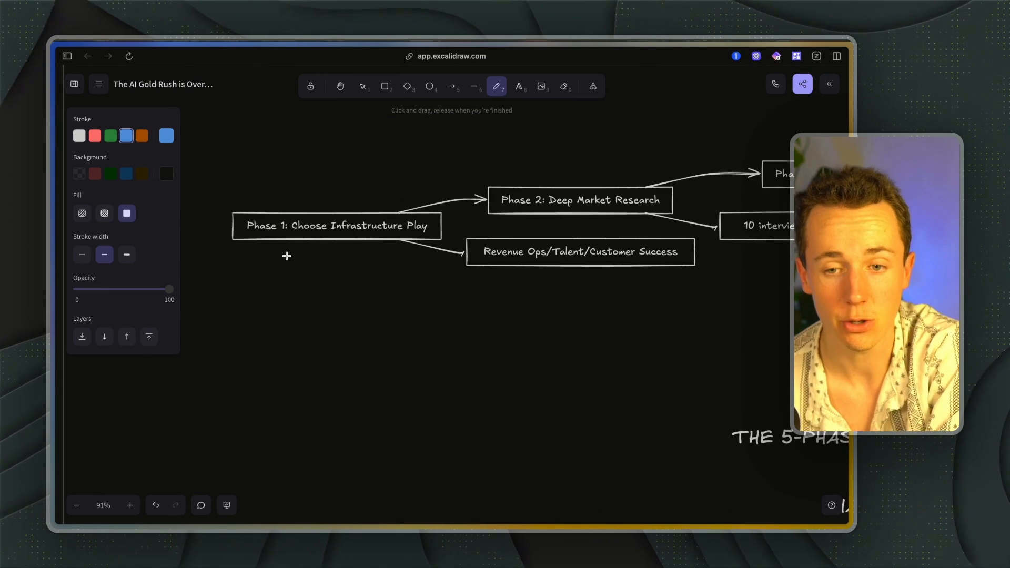
Underline the Revenue Ops and Core functionality boxes and draw an arrow down from the $500K box.
drag(243, 241, 409, 241)
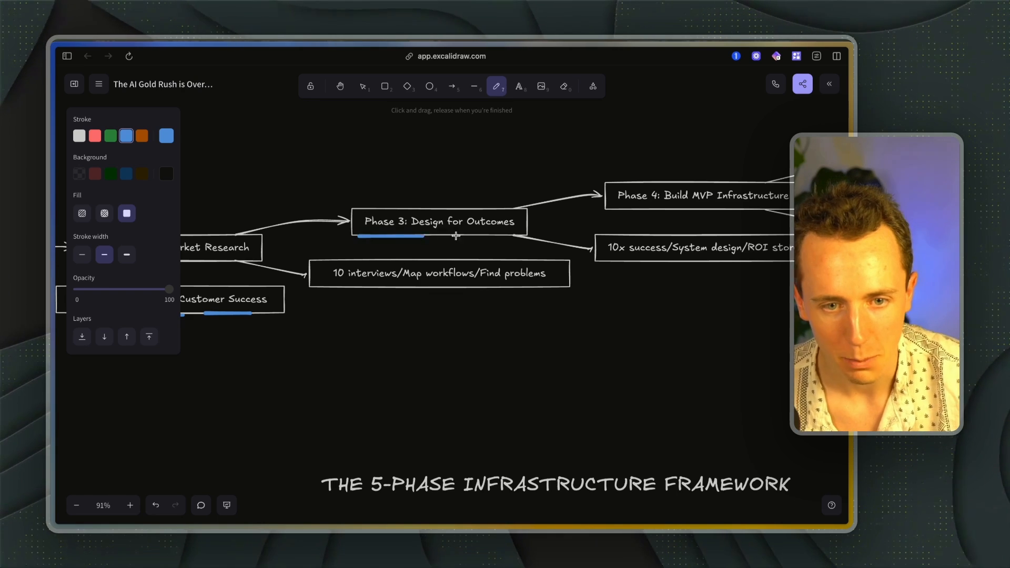
click(439, 222)
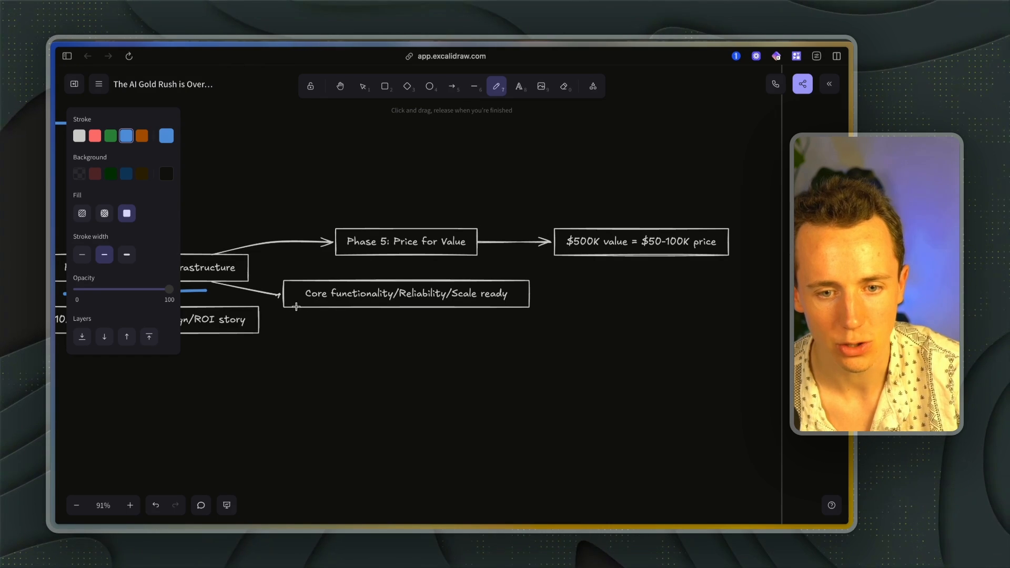
drag(286, 308, 509, 308)
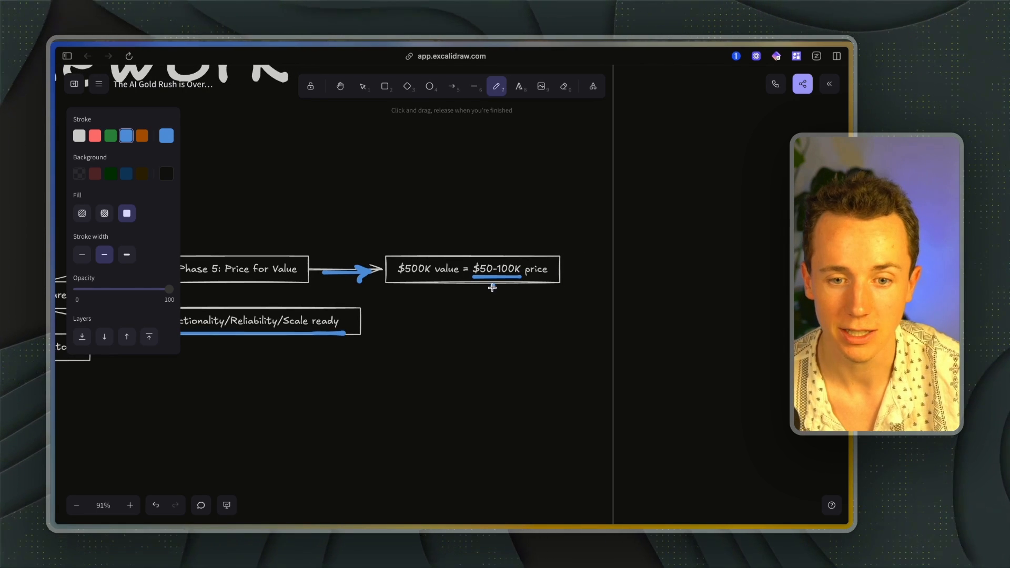
drag(492, 277, 492, 303)
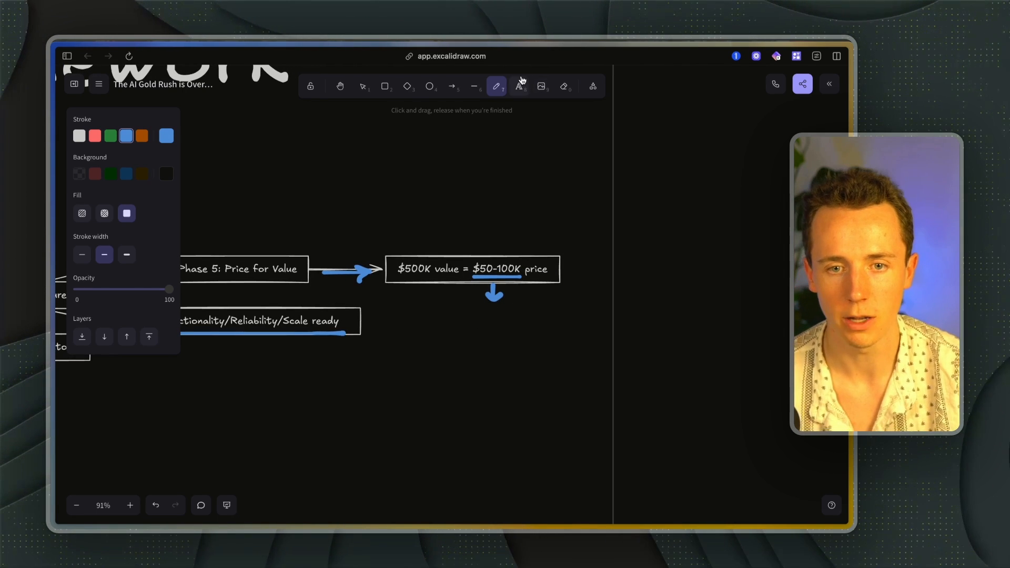
Add a blue text note starting '$5k-$10k/month' below the Phase 5 pricing boxes.
click(362, 87)
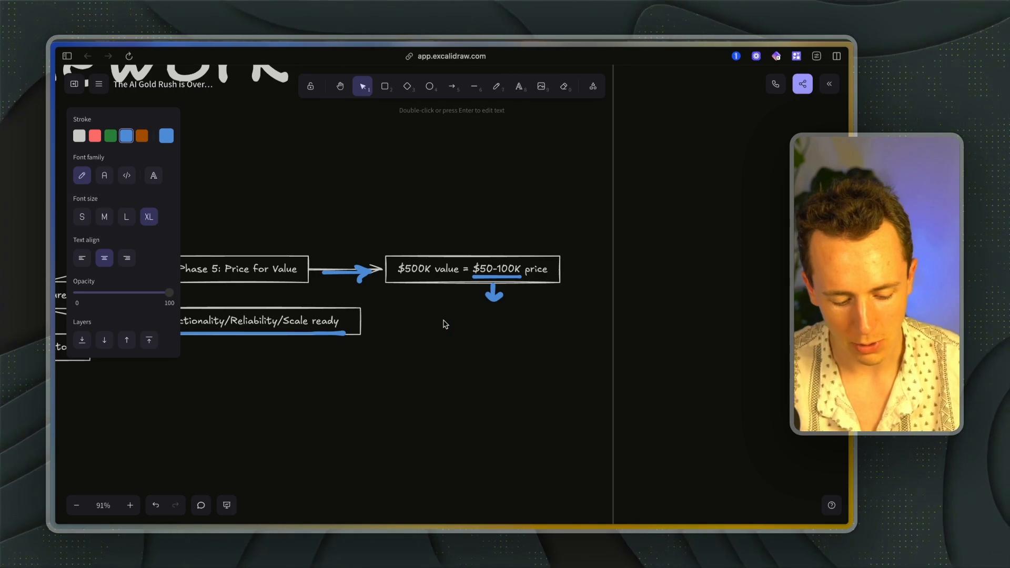
text($5k-$10k/month --> 12 months)
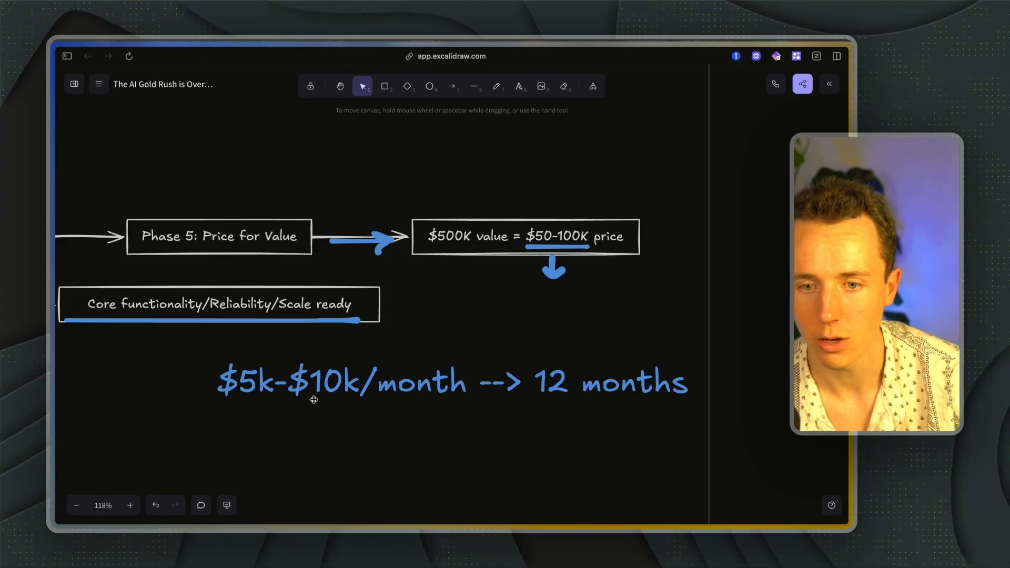
Add an arrow at Pick ONE core function and bracket the list of core functions.
scroll(down, 3)
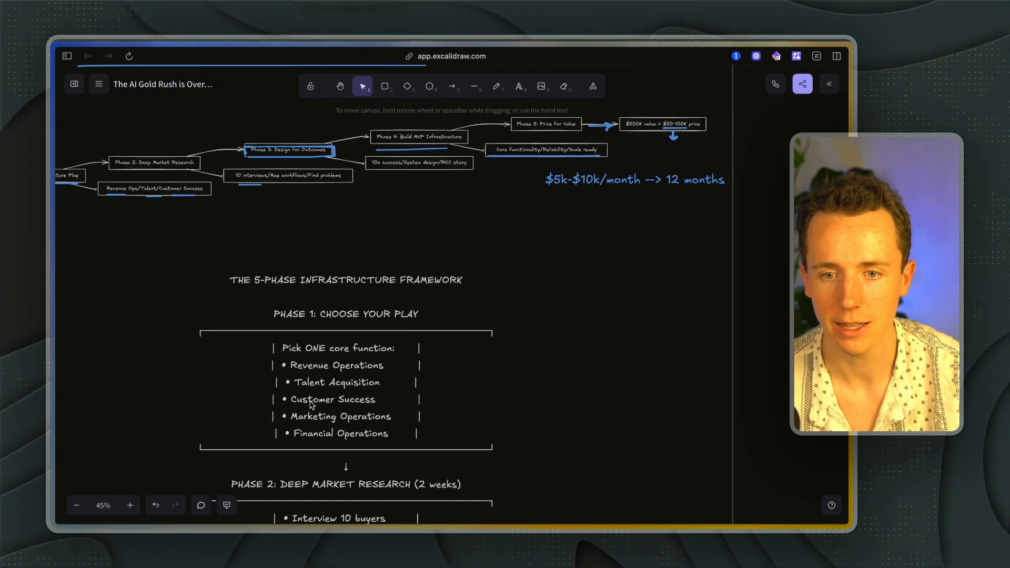
click(496, 86)
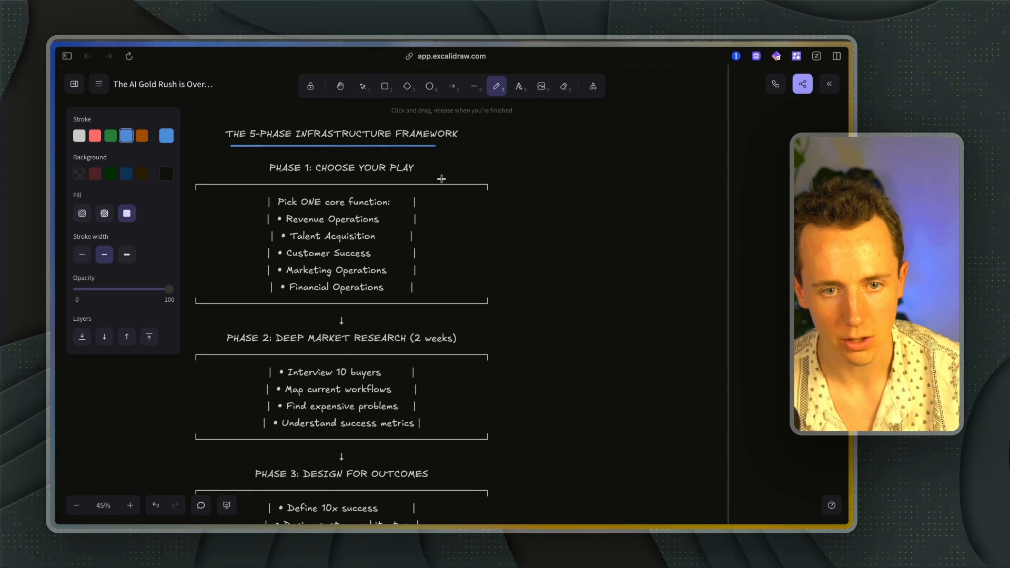
drag(472, 205, 425, 206)
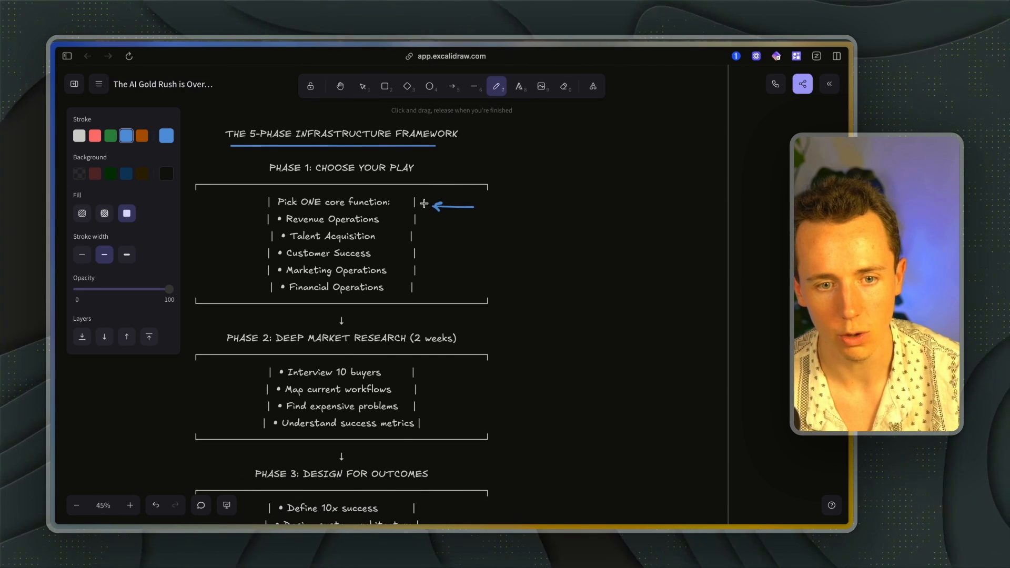
drag(257, 209, 267, 288)
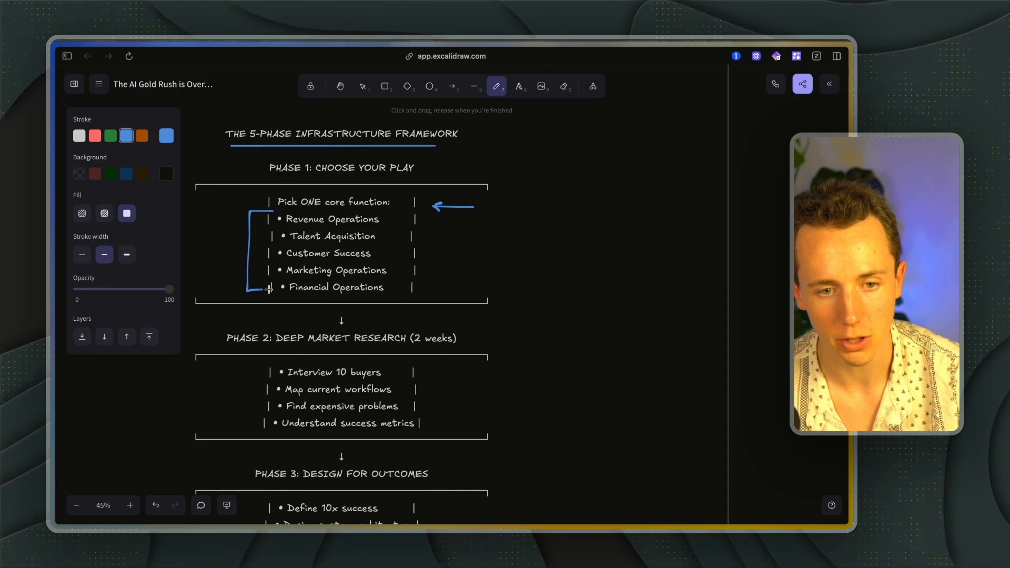
mouse_move(309, 231)
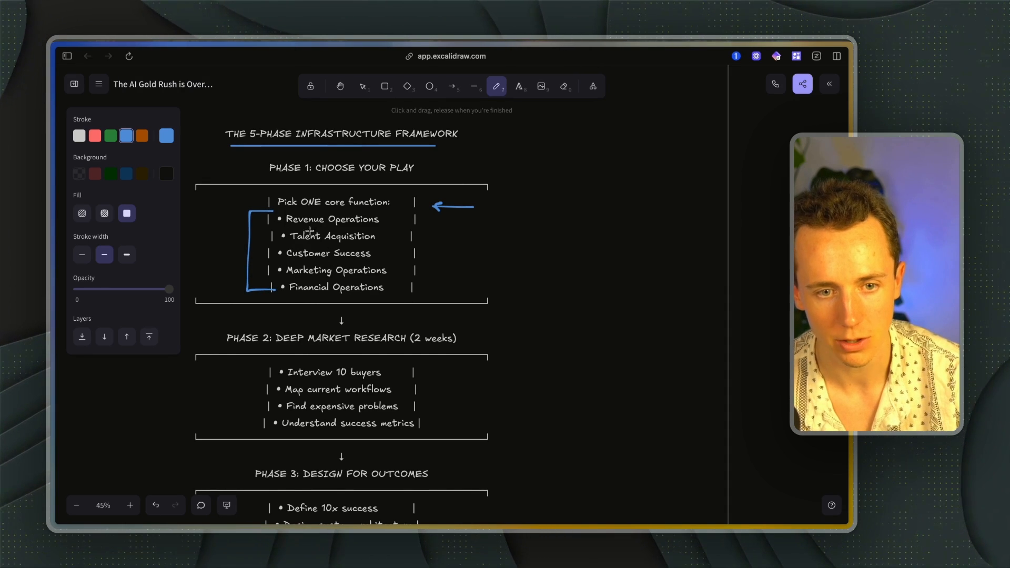
mouse_move(397, 246)
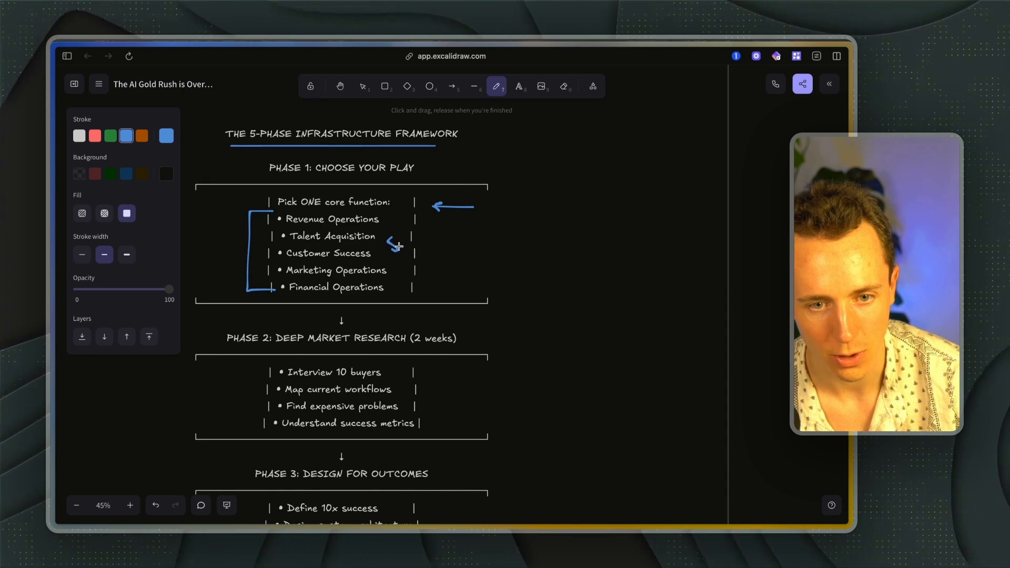
Scribble a mark next to Talent Acquisition and return to freehand drawing.
drag(398, 246, 416, 258)
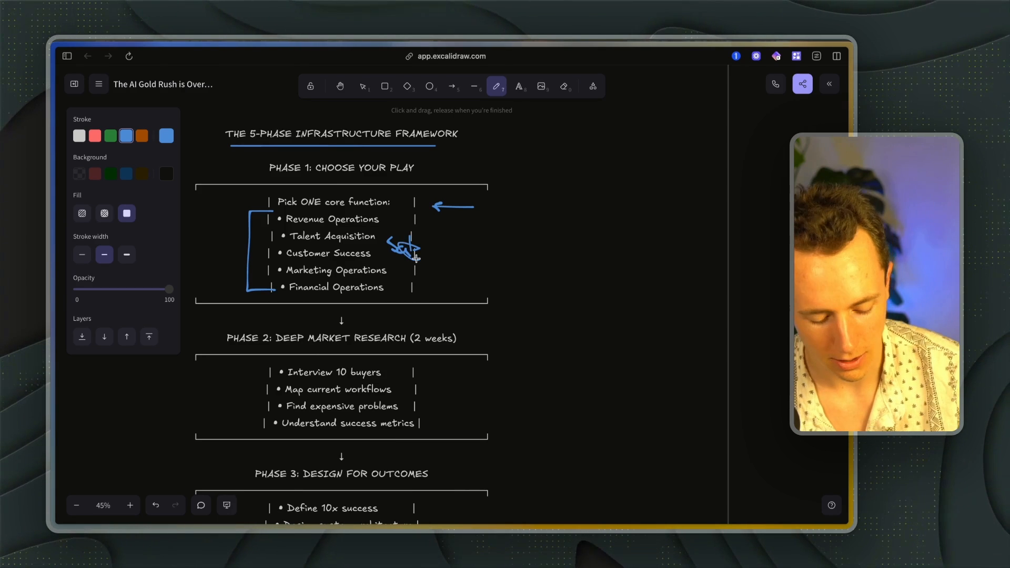
click(519, 86)
text(Sales )
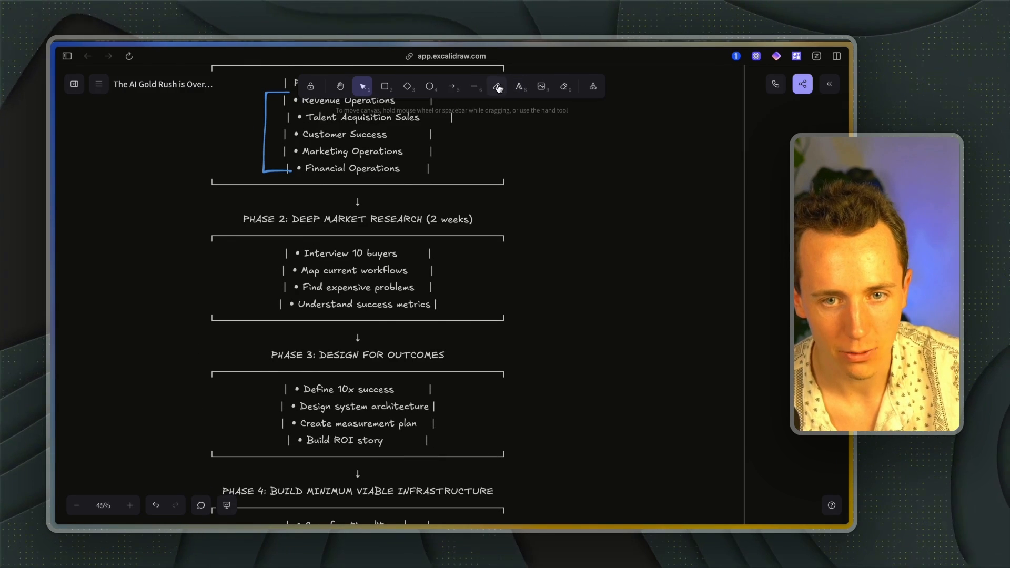
click(497, 86)
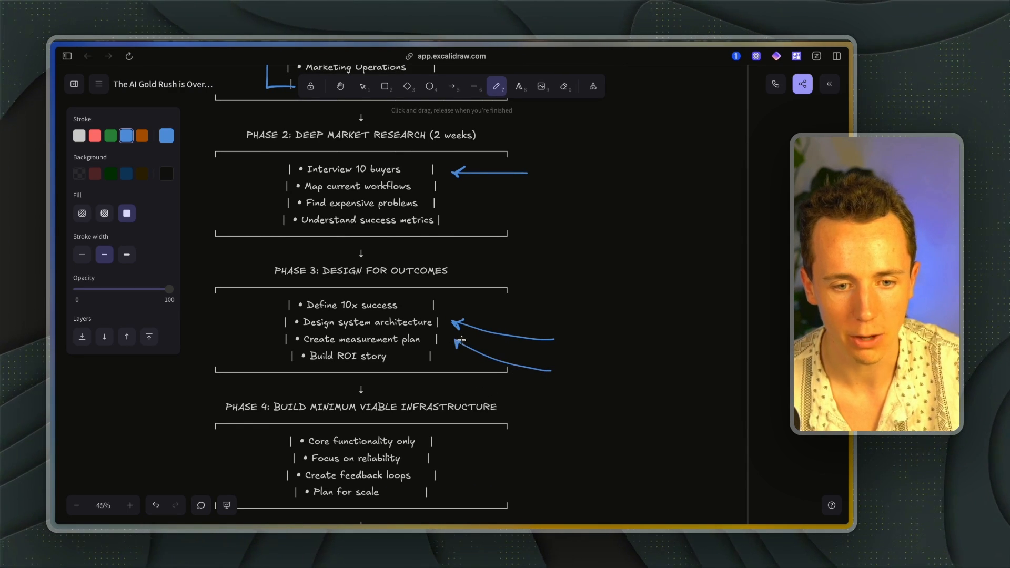
Scroll down to the Phase 5: Value-Based Pricing section.
scroll(down, 3)
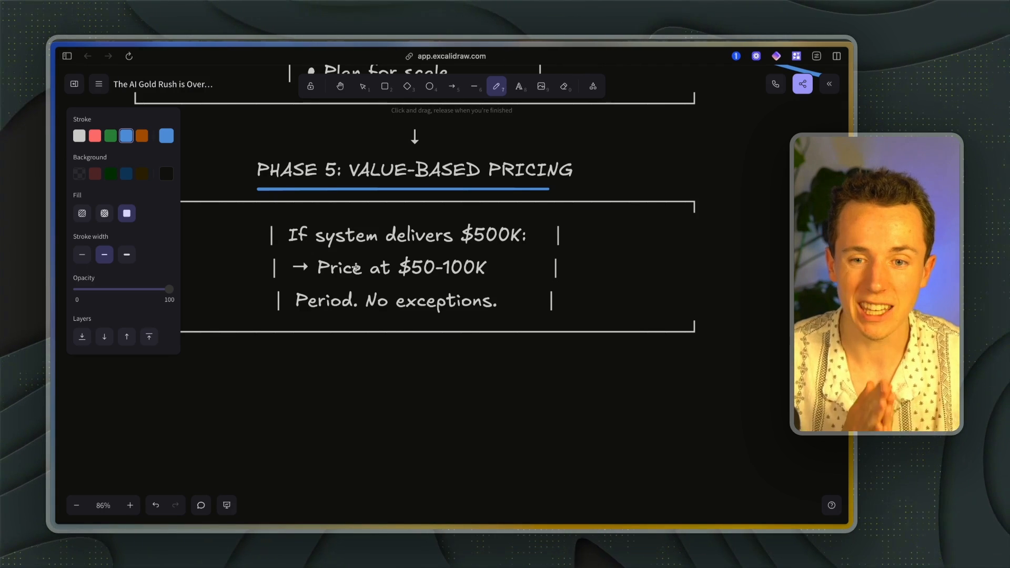
mouse_move(376, 305)
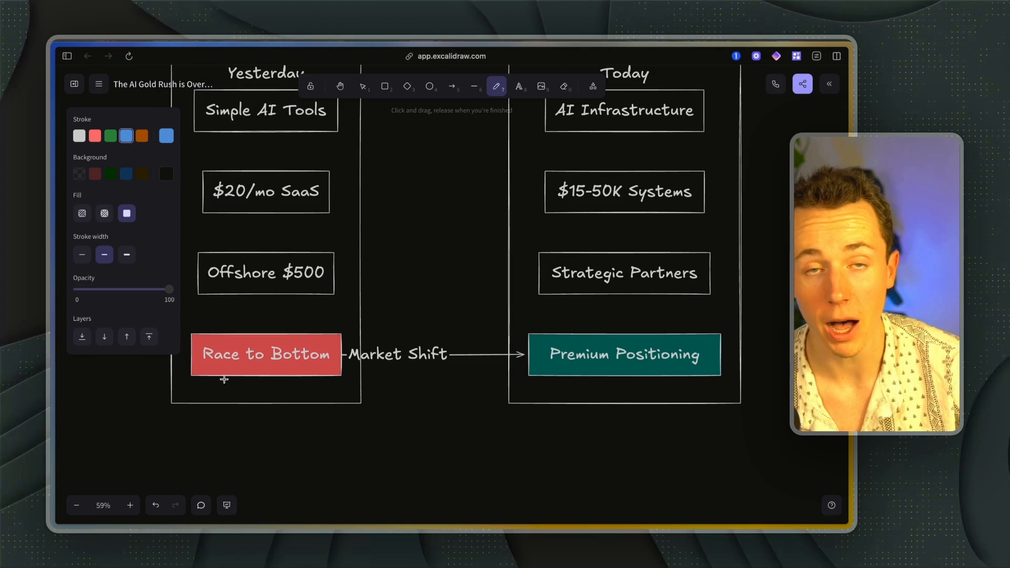
Underline Race to Bottom (redrawn once) and Strategic Partners in blue.
drag(218, 378, 341, 370)
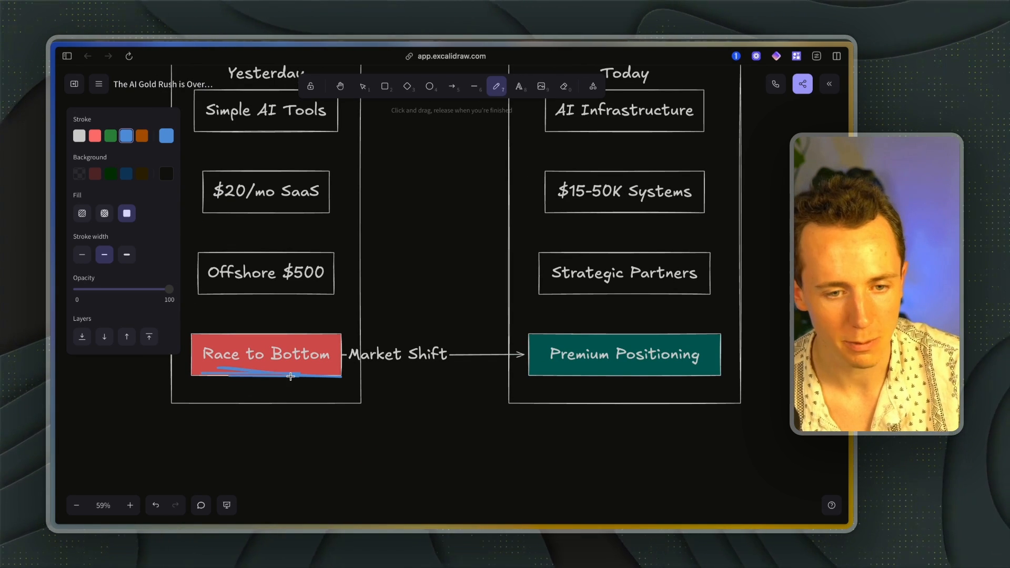
click(156, 505)
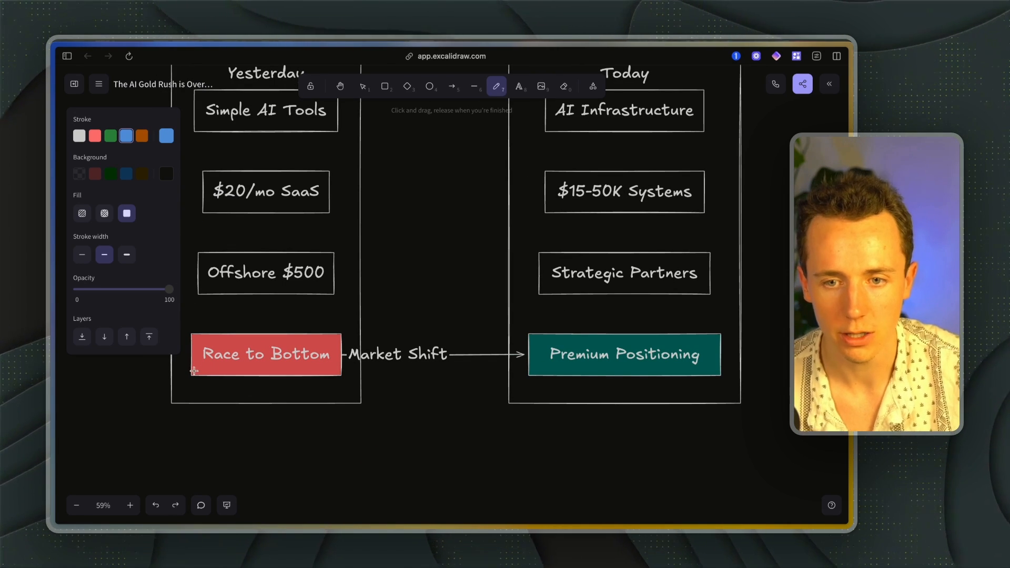
drag(193, 372, 297, 380)
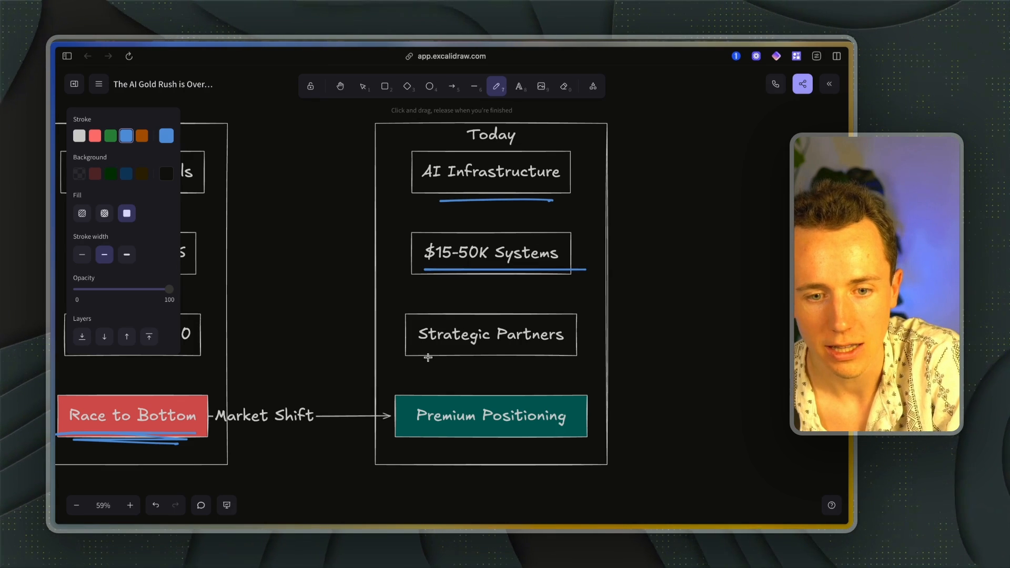
drag(417, 355, 524, 355)
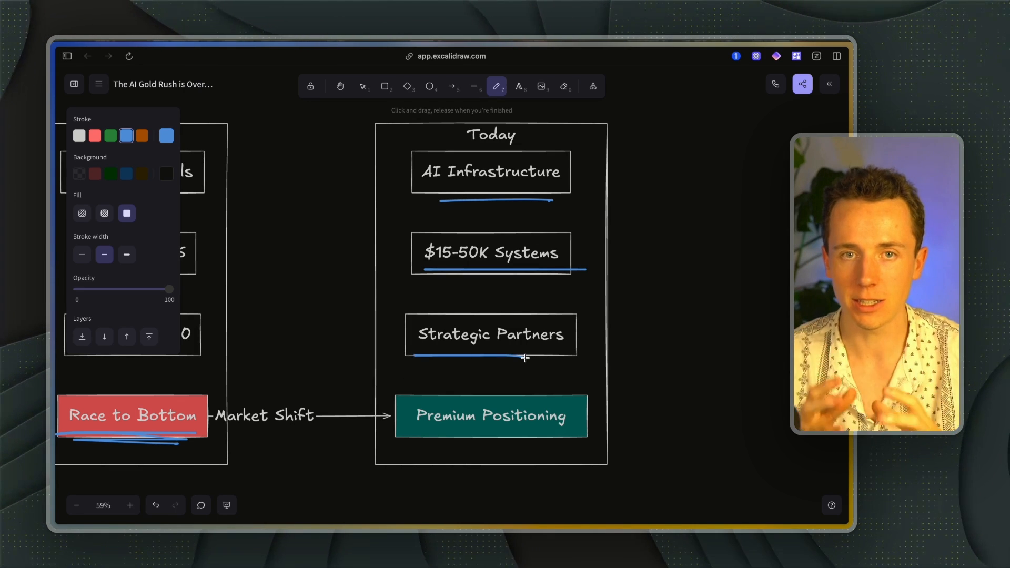
mouse_move(470, 405)
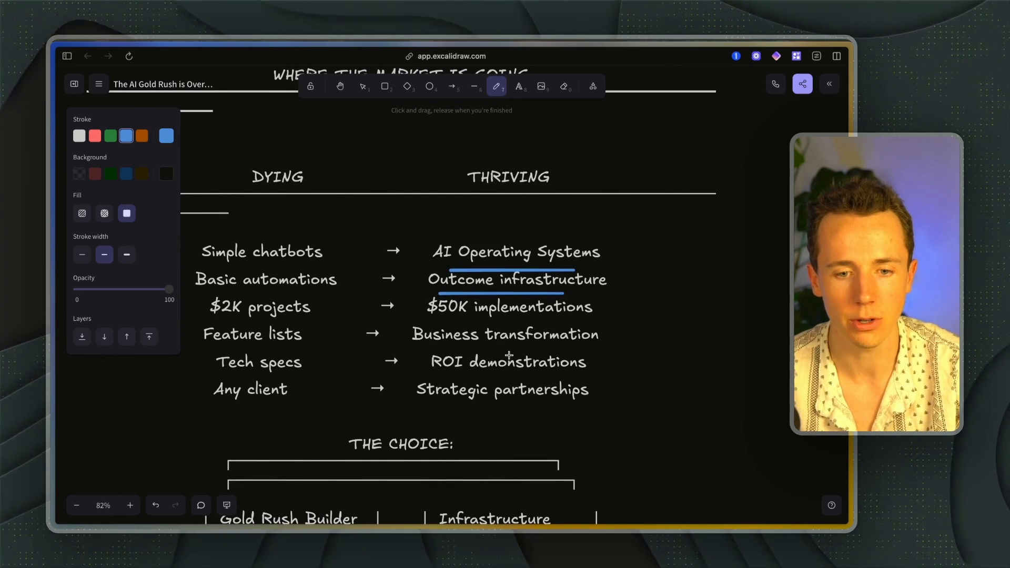
Draw blue boxes around Infrastructure and Builder and an arrow pointing at Builder.
scroll(down, 3)
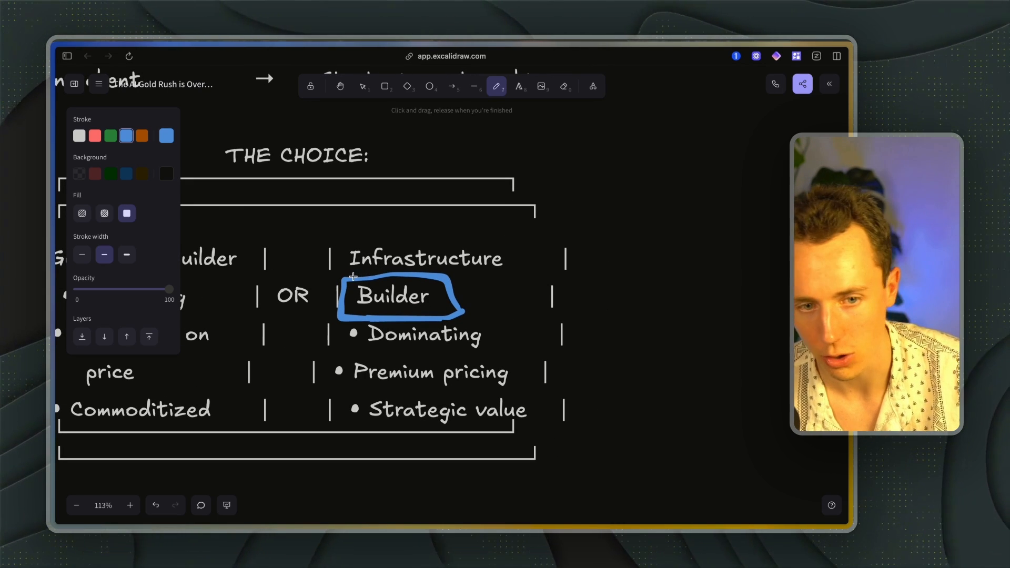
drag(341, 276, 515, 277)
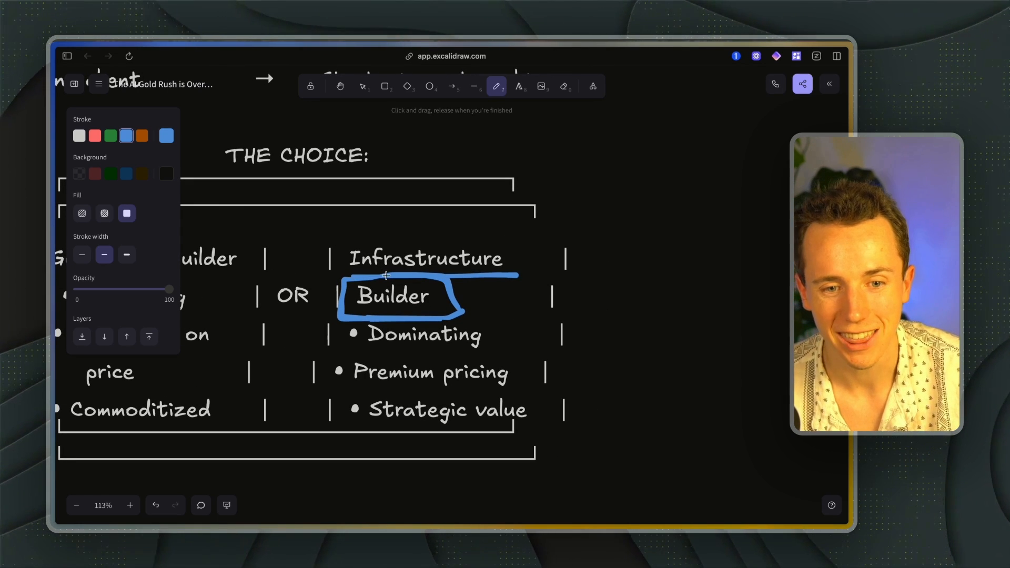
mouse_move(343, 278)
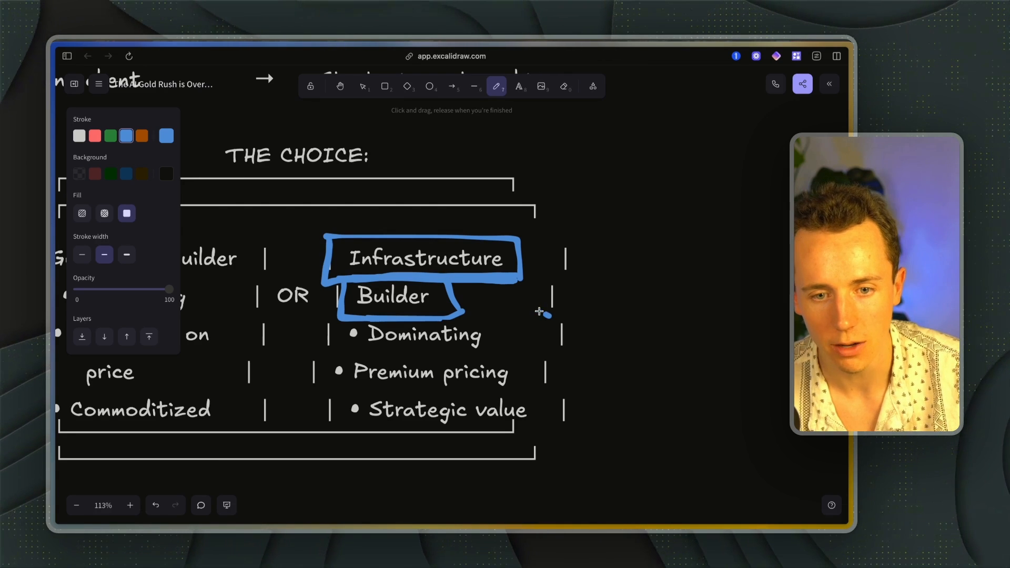
drag(547, 315, 509, 297)
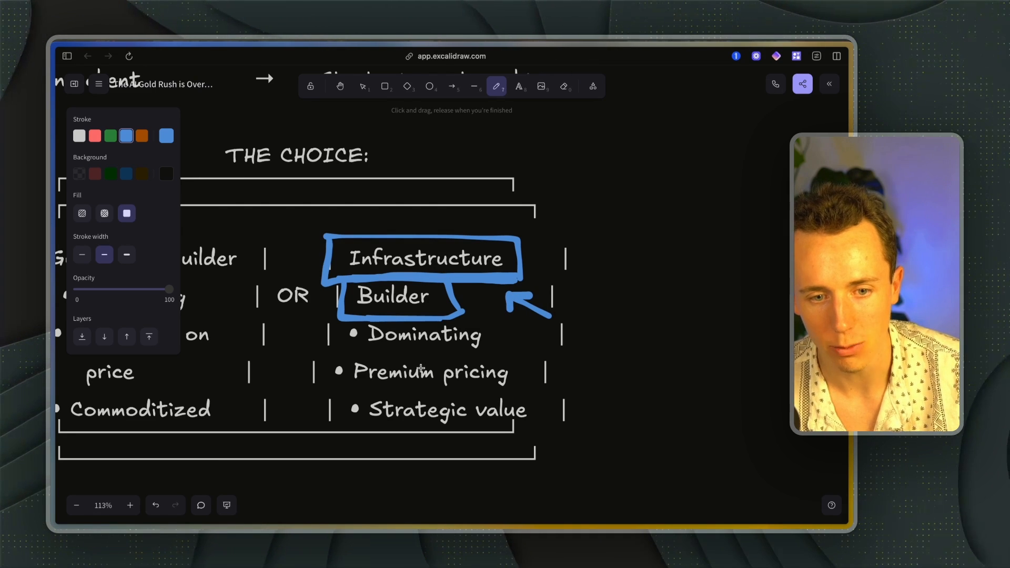
drag(353, 359, 466, 359)
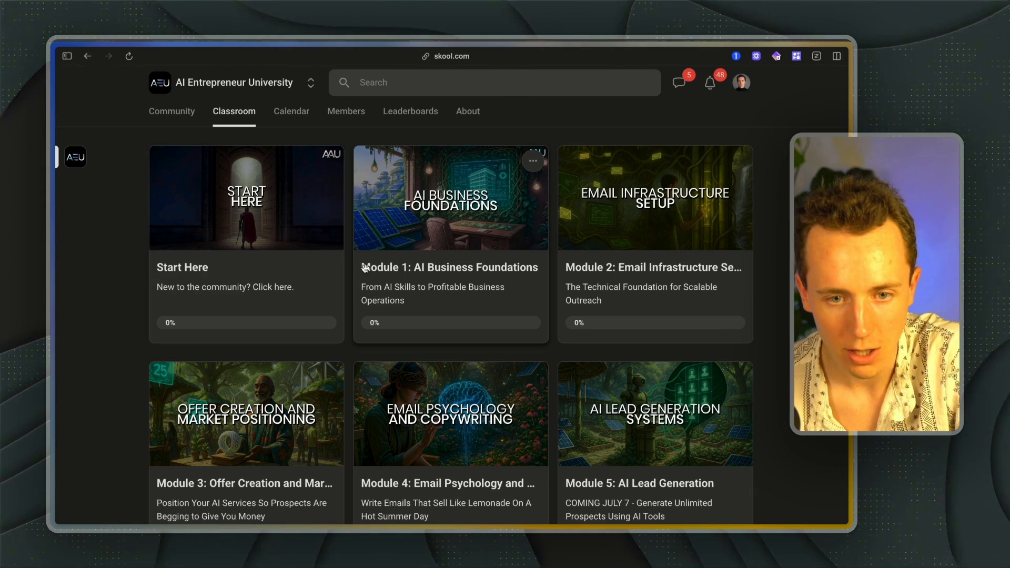
Scroll through the Skool classroom course modules.
scroll(down, 3)
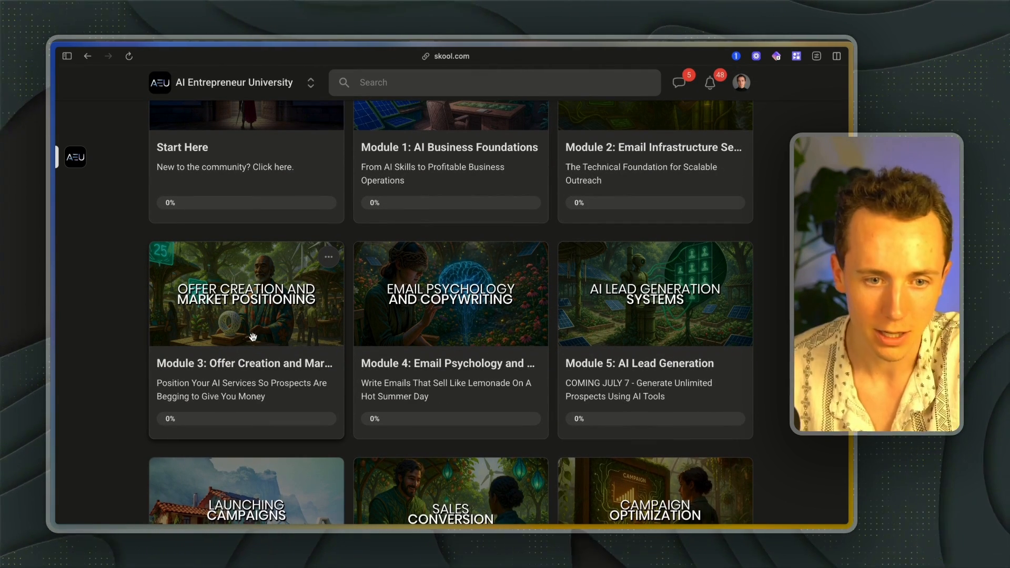
scroll(down, 3)
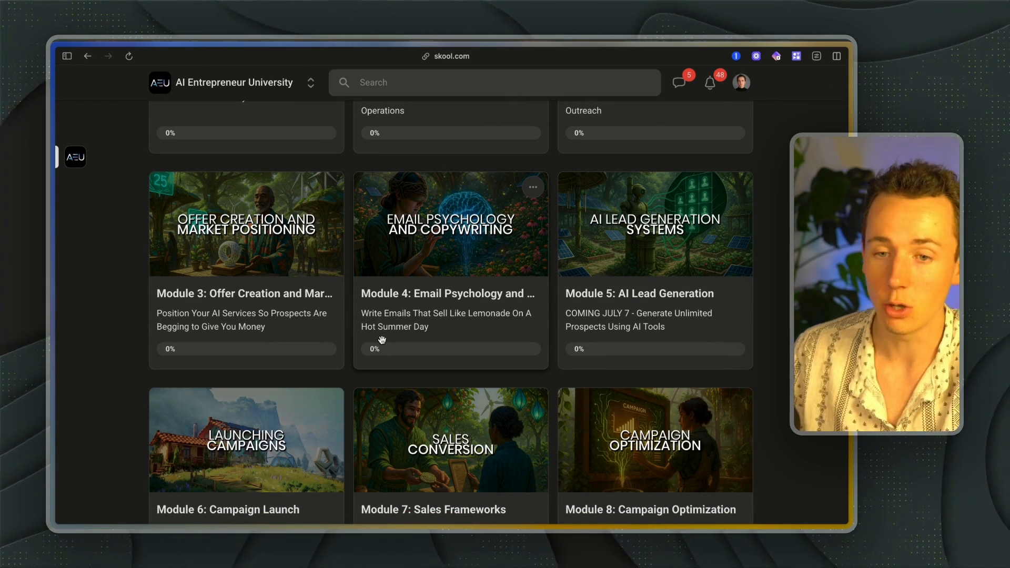
scroll(down, 3)
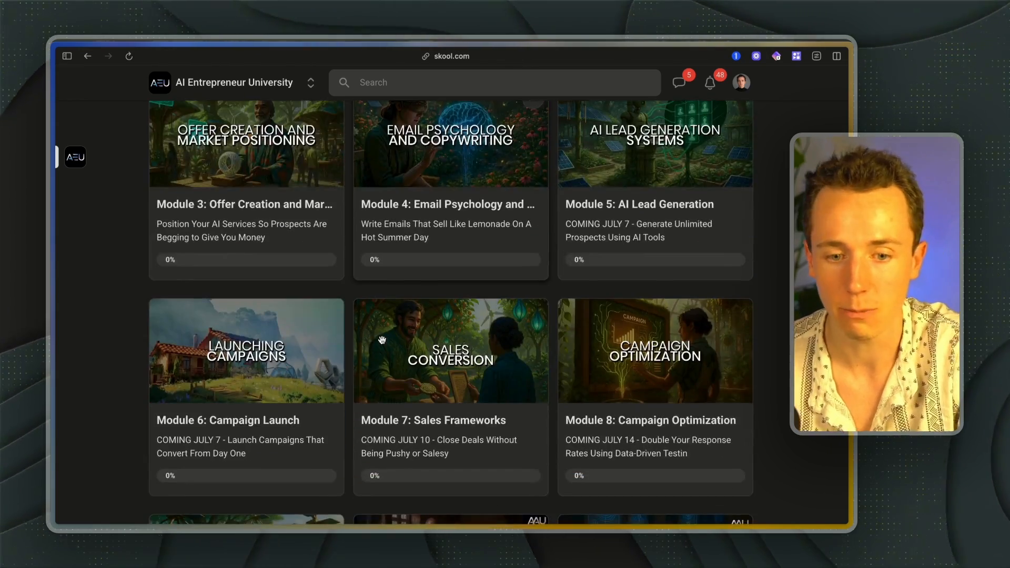
scroll(up, 3)
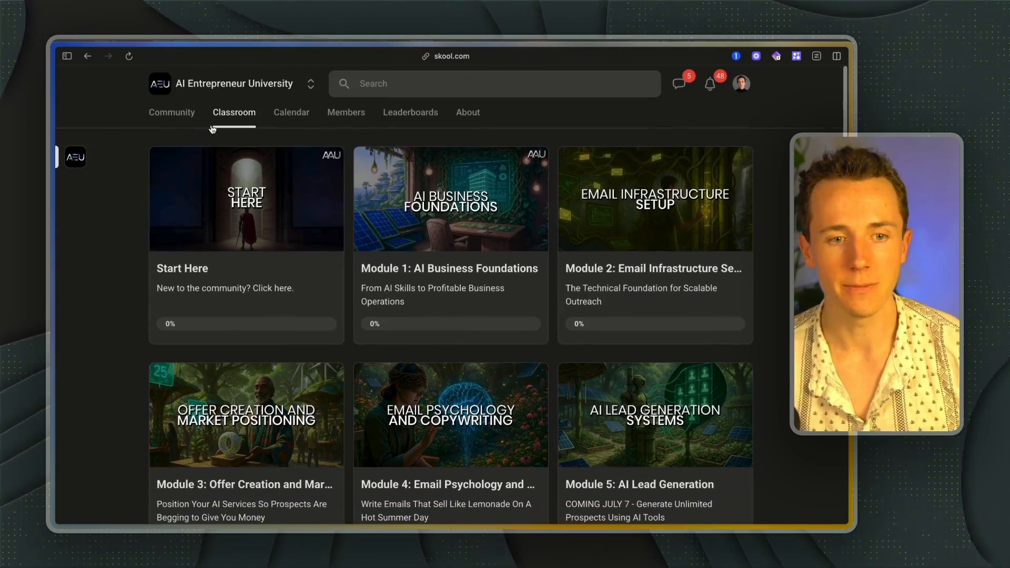
Switch to the Community tab and scroll through the discussion posts.
click(172, 111)
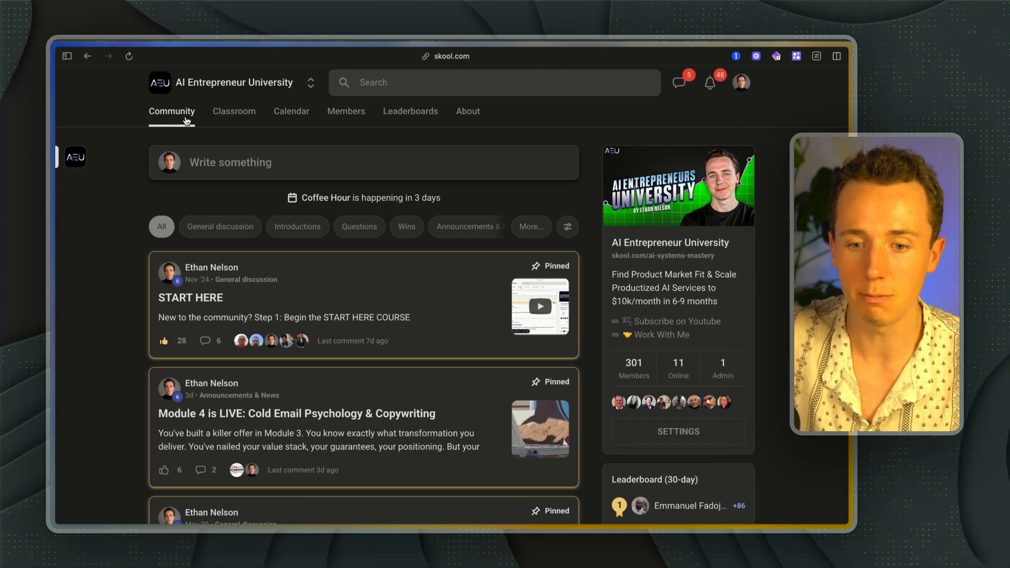
scroll(down, 3)
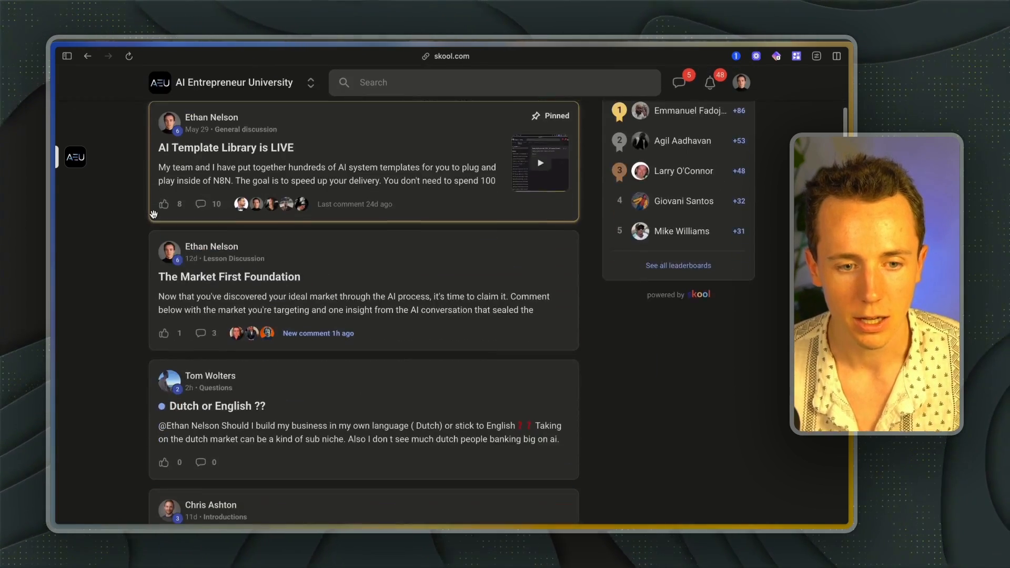
scroll(down, 3)
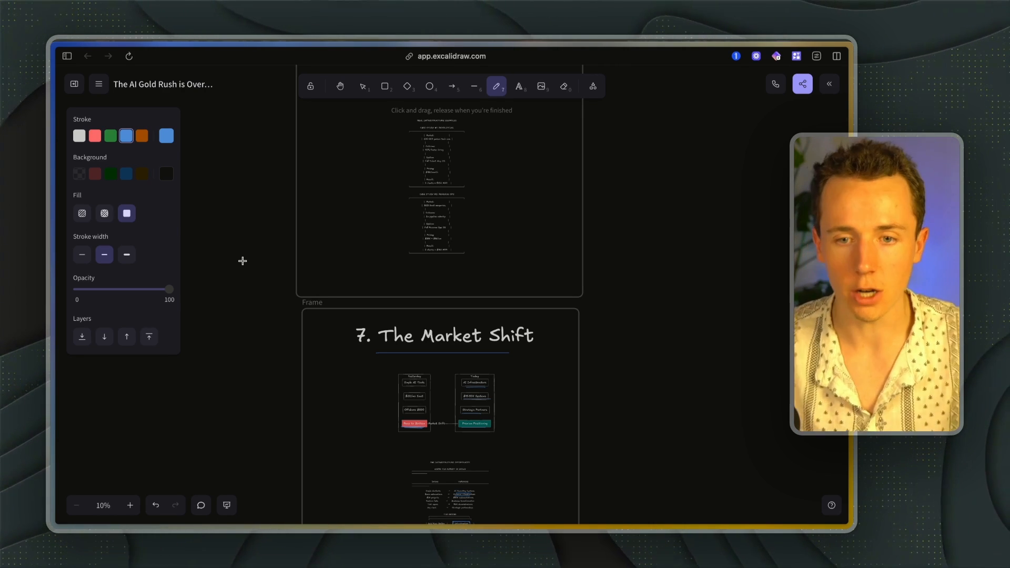
Scroll over the zoomed-out board frames to survey the annotations.
scroll(down, 3)
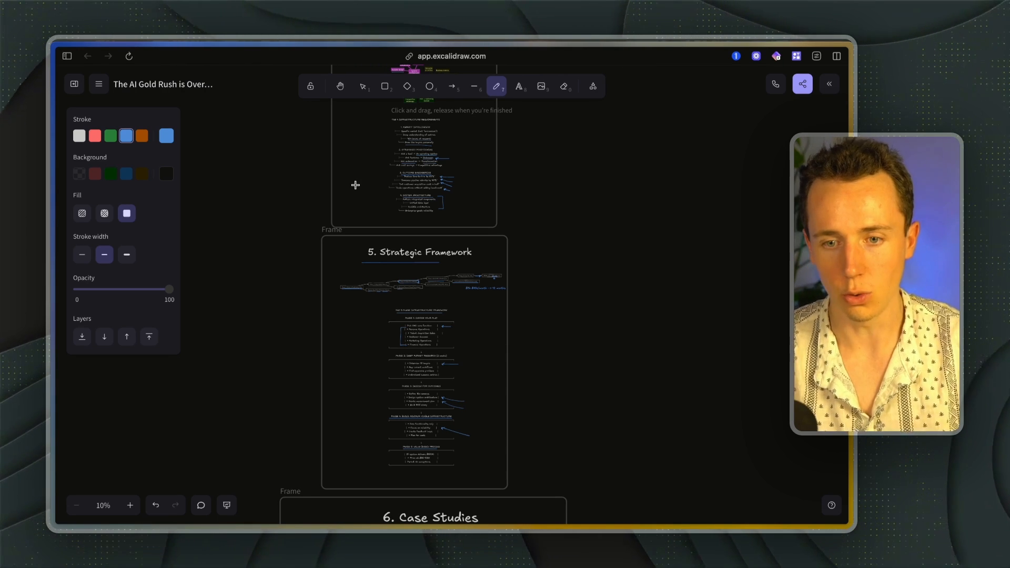
mouse_move(623, 156)
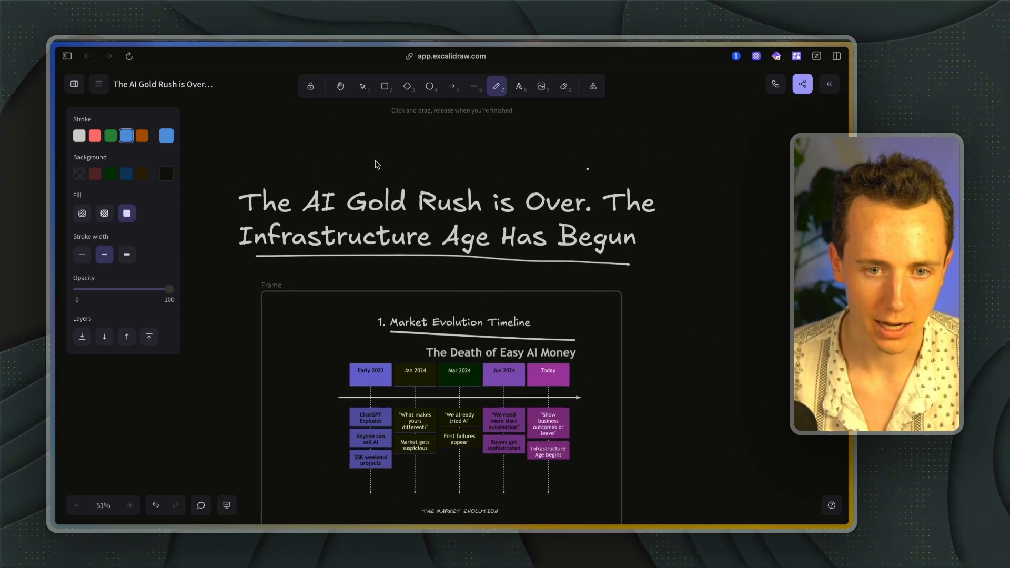
Select the hand-drawn underline beneath the board title for adjustment.
click(362, 86)
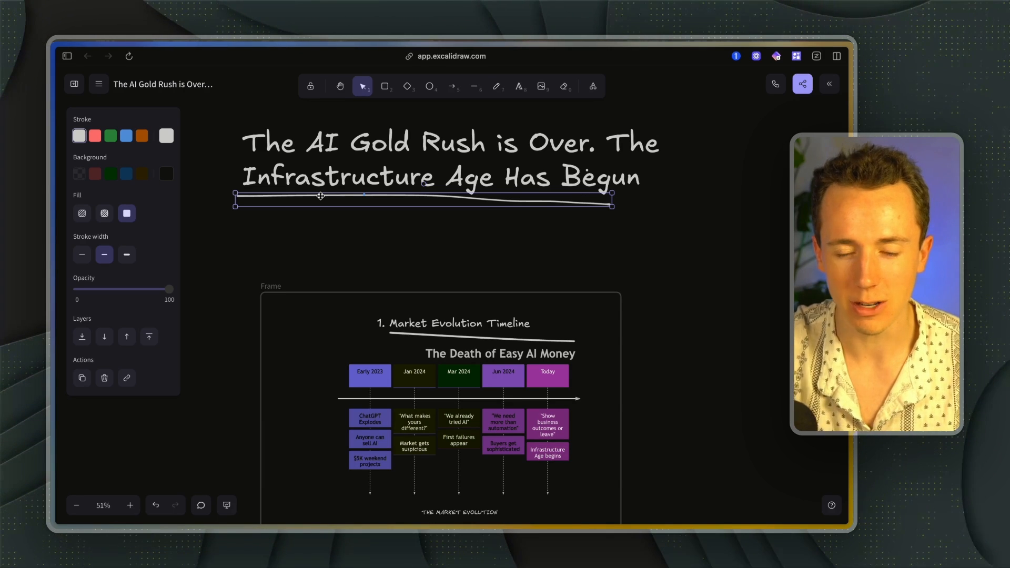
mouse_move(333, 201)
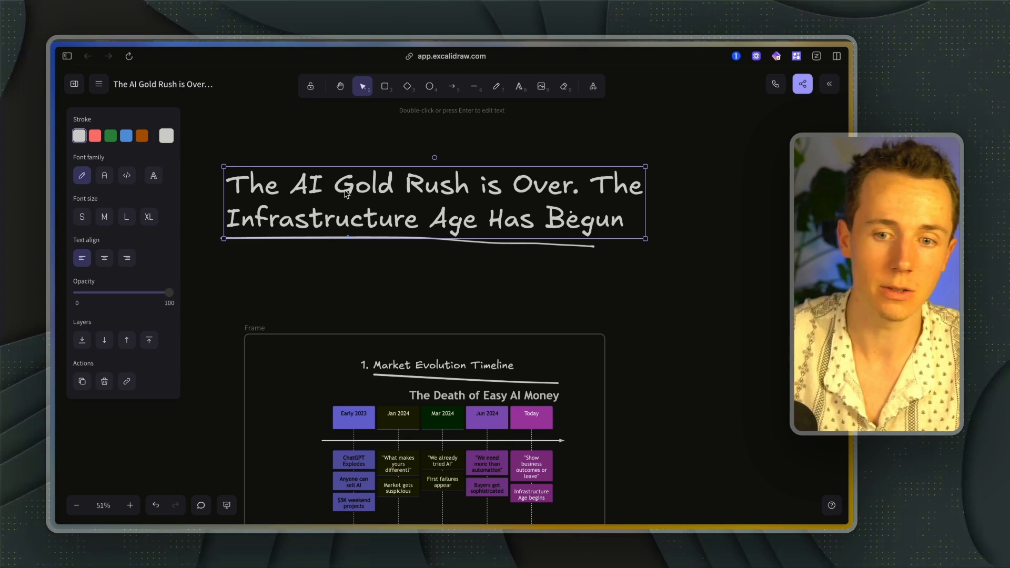
mouse_move(591, 132)
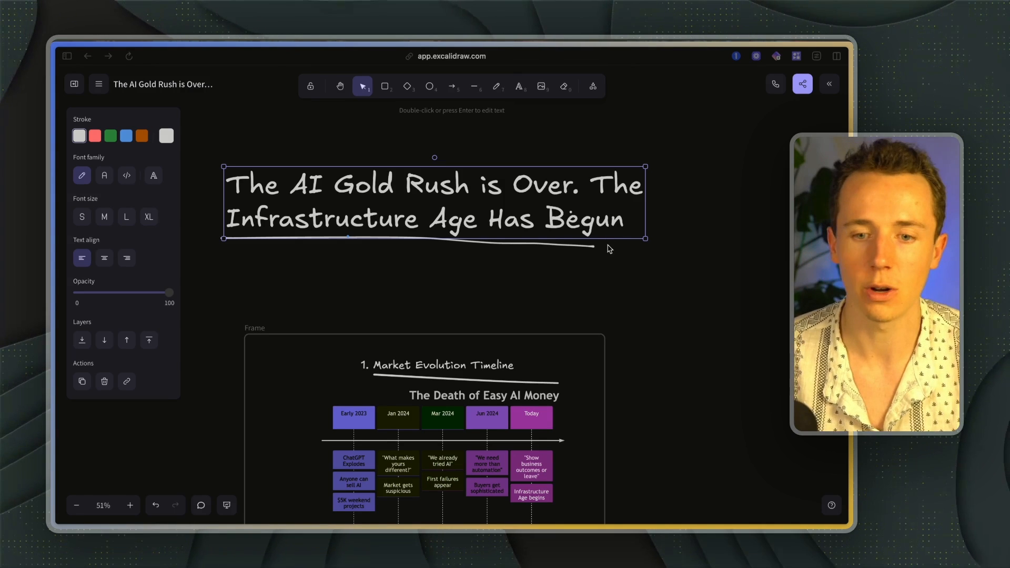
mouse_move(606, 259)
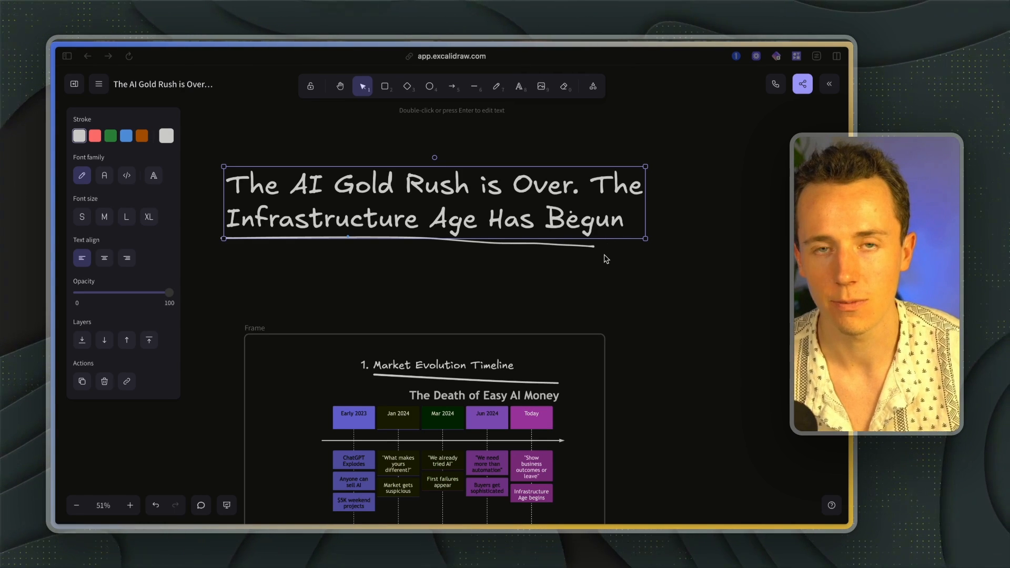